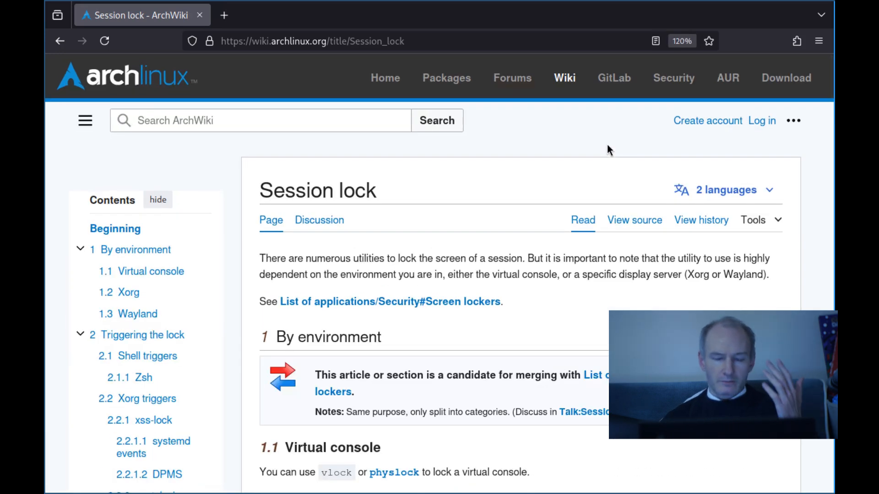
Step: Scroll the ArchWiki Session lock page through the Virtual console, Xorg and Wayland locker lists
{"action": "scroll", "scroll_direction": "down", "scroll_amount": 3}
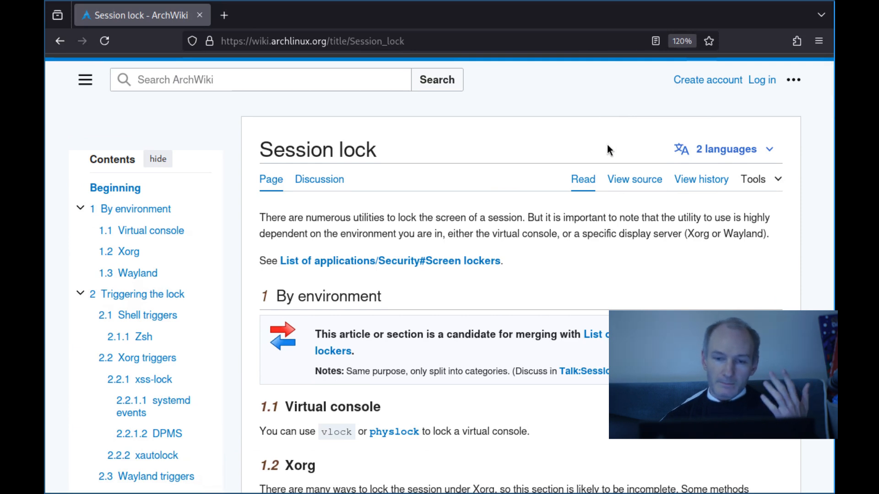
{"action": "scroll", "scroll_direction": "down", "scroll_amount": 3}
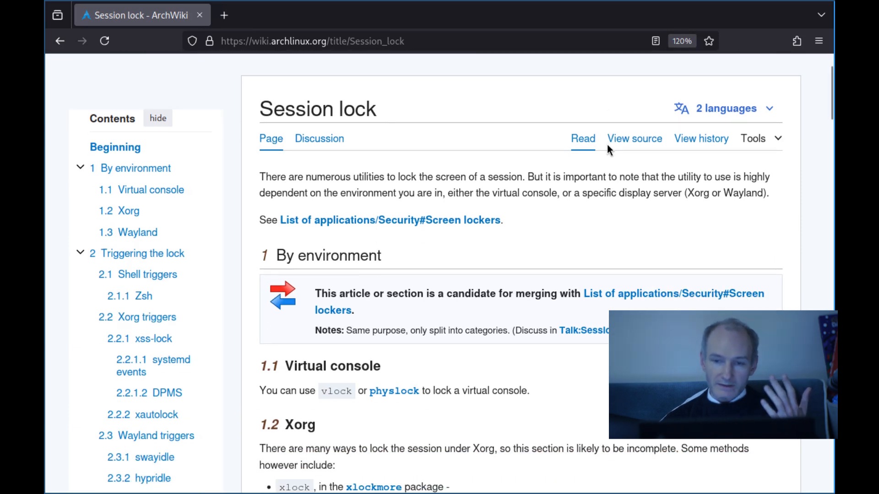
{"action": "scroll", "scroll_direction": "down", "scroll_amount": 3}
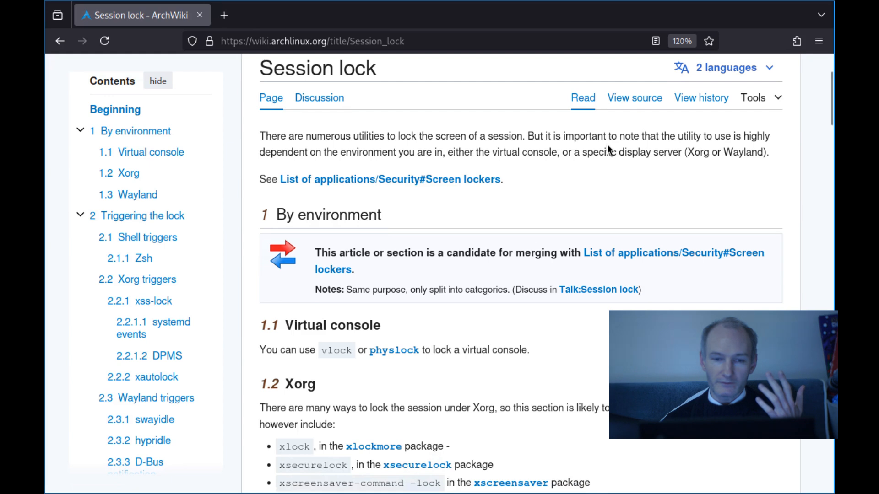
{"action": "scroll", "scroll_direction": "down", "scroll_amount": 3}
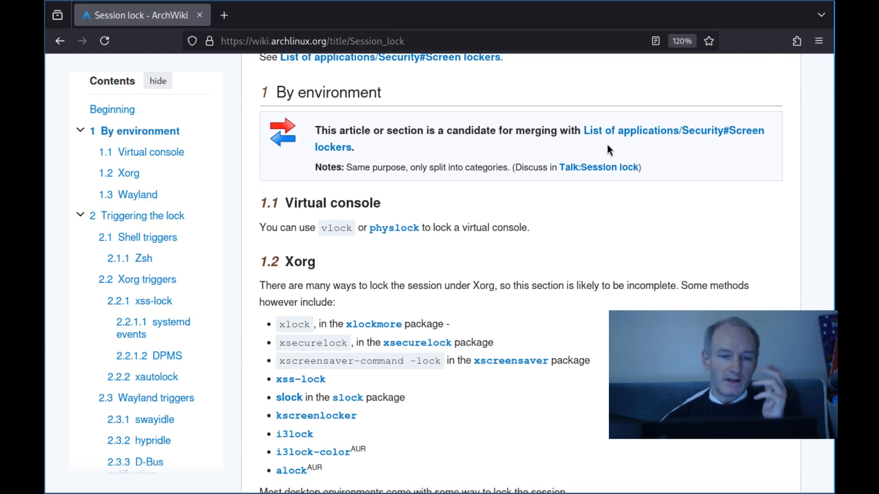
{"action": "scroll", "scroll_direction": "down", "scroll_amount": 3}
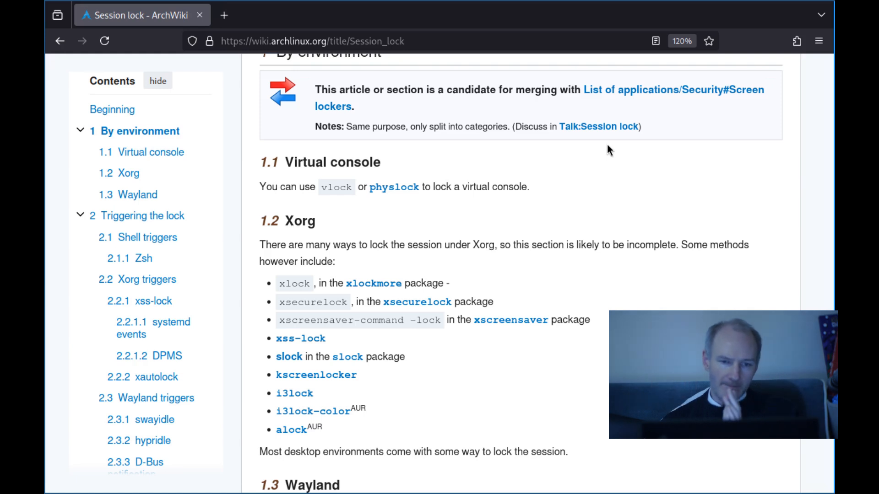
{"action": "scroll", "scroll_direction": "down", "scroll_amount": 3}
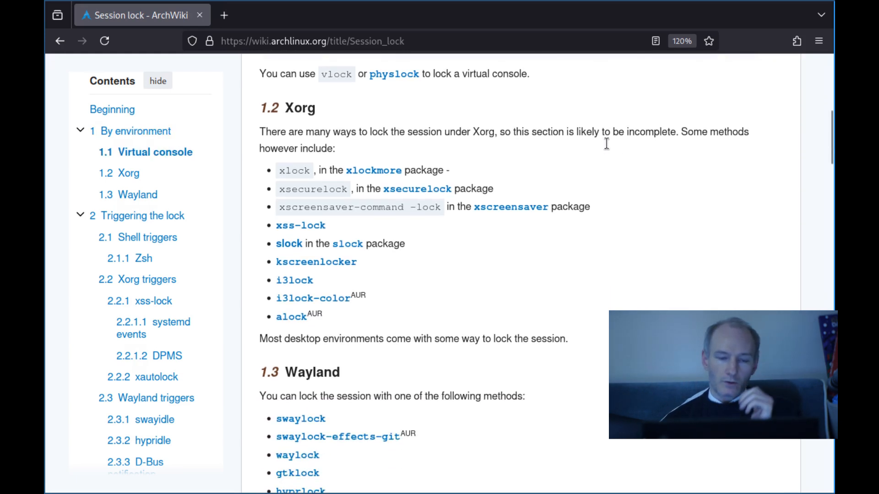
{"action": "scroll", "scroll_direction": "down", "scroll_amount": 3}
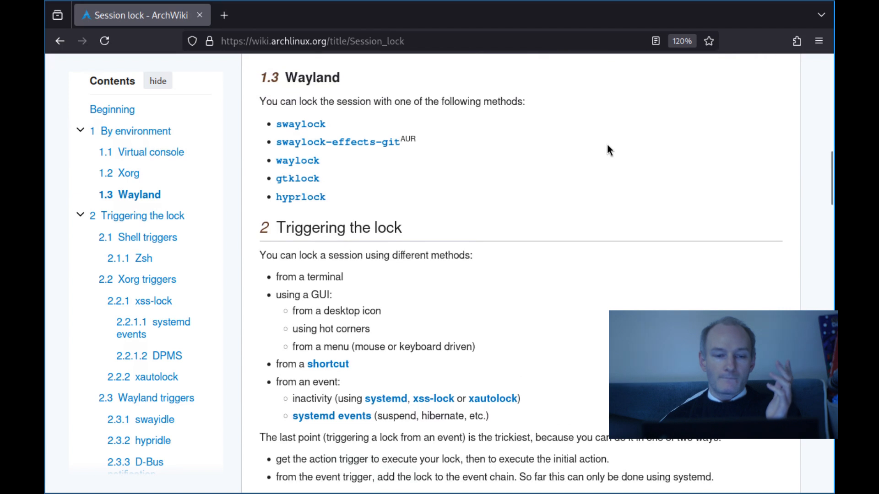
{"action": "scroll", "scroll_direction": "up", "scroll_amount": 3}
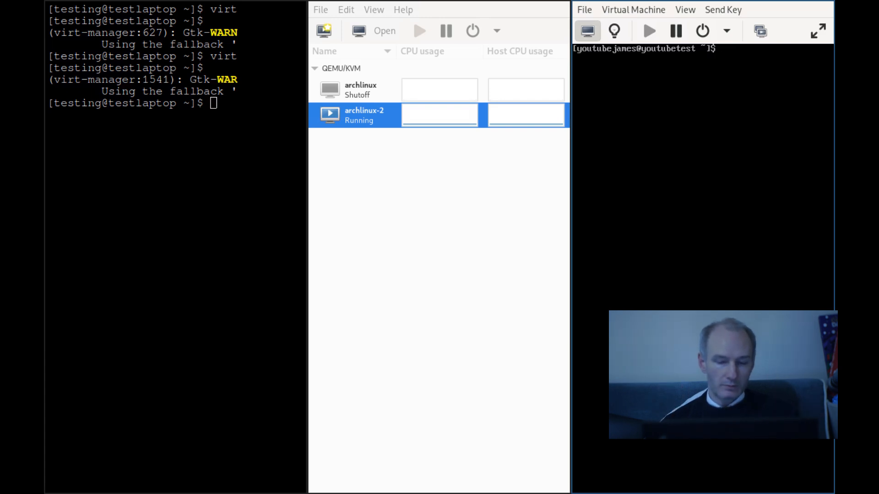
Step: Run setfont ter132b in the Arch VM console to enlarge the console font
{"action": "type", "text": "setfon"}
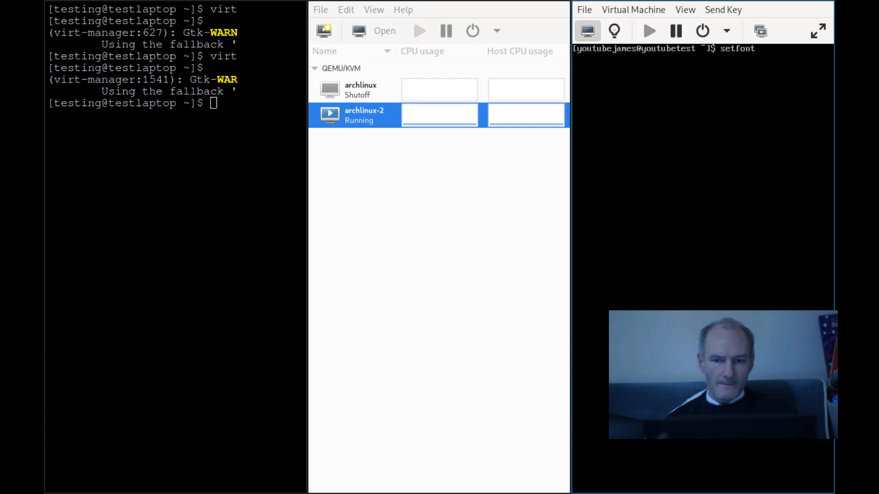
{"action": "type", "text": "term"}
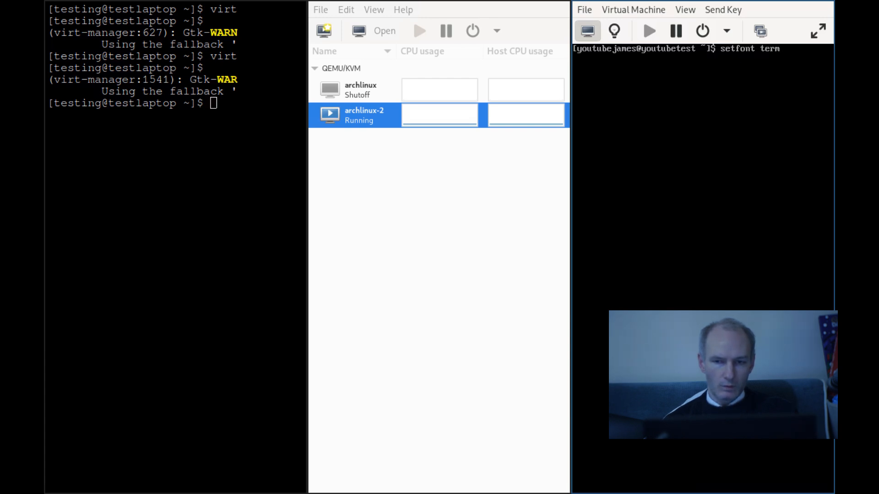
{"action": "type", "text": "er132b"}
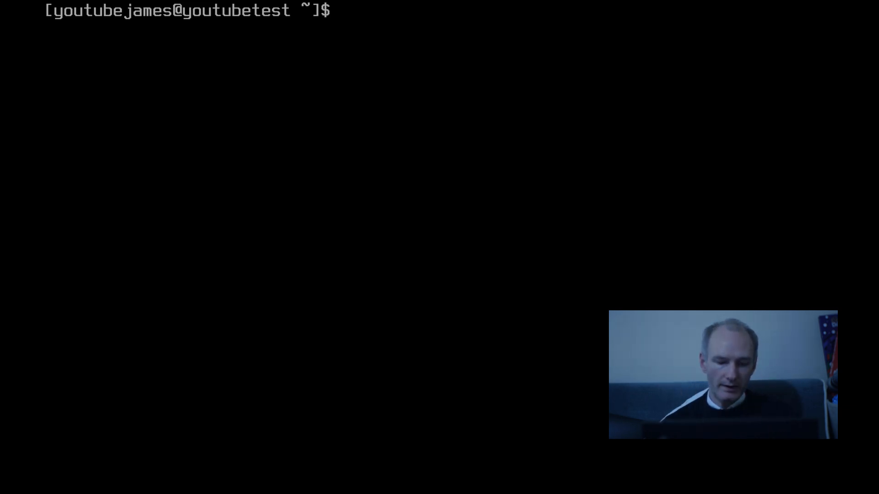
Step: Lock the console with vlock, check the terminal with tty, and run vlock again to lock tty1
{"action": "type", "text": "vlock"}
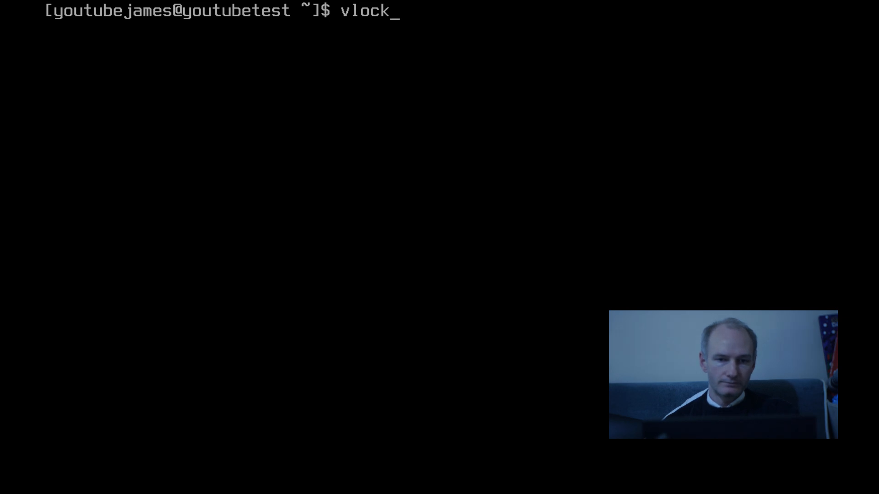
{"action": "key", "text": "Return"}
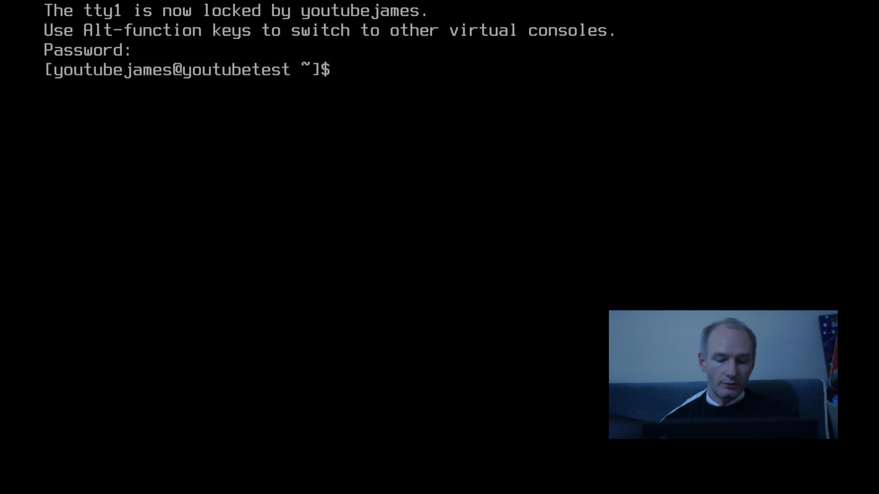
{"action": "type", "text": "tty"}
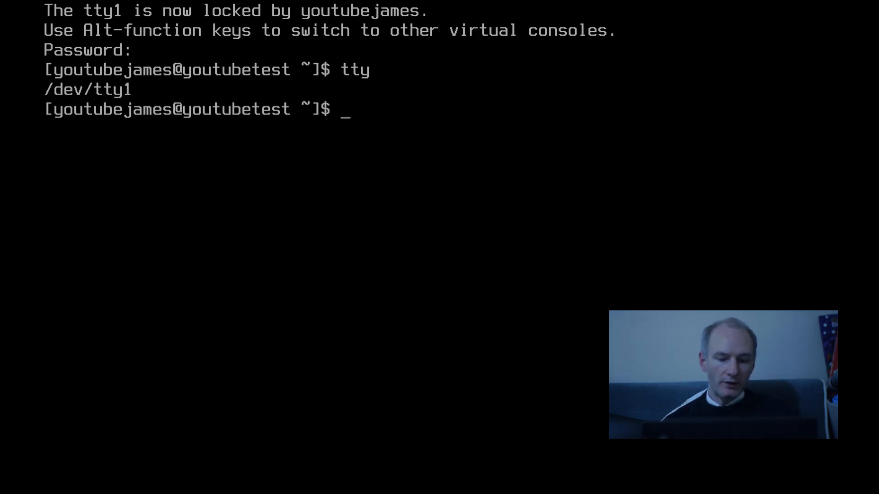
{"action": "type", "text": "vlock"}
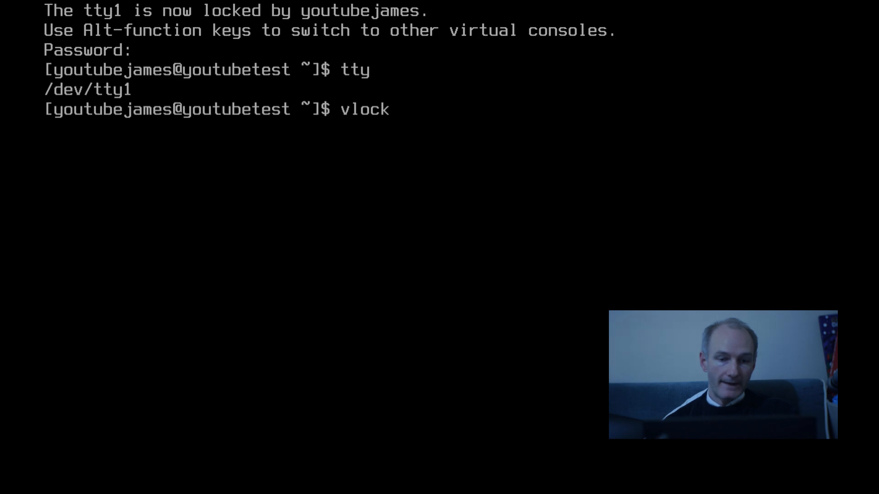
{"action": "key", "text": "Return"}
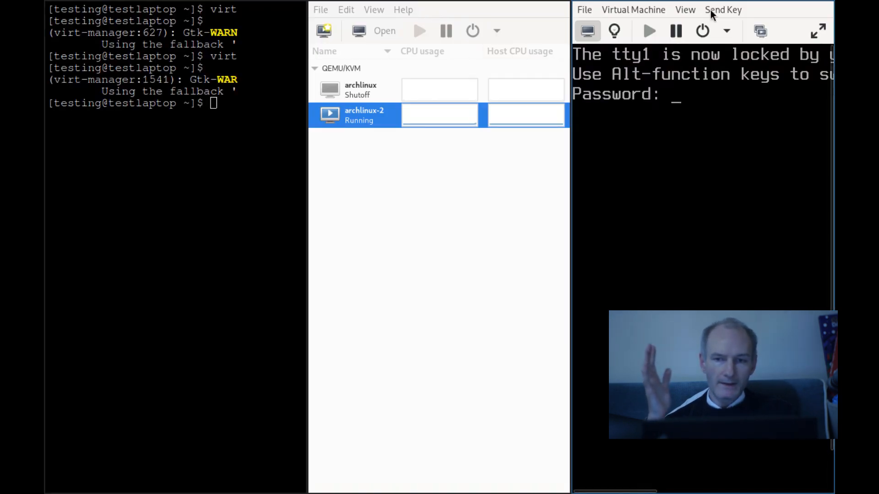
Step: Send Ctrl+Alt+F2 to reach tty2, log in as youtubejames and go full screen
{"action": "left_click", "coordinate": [723, 10]}
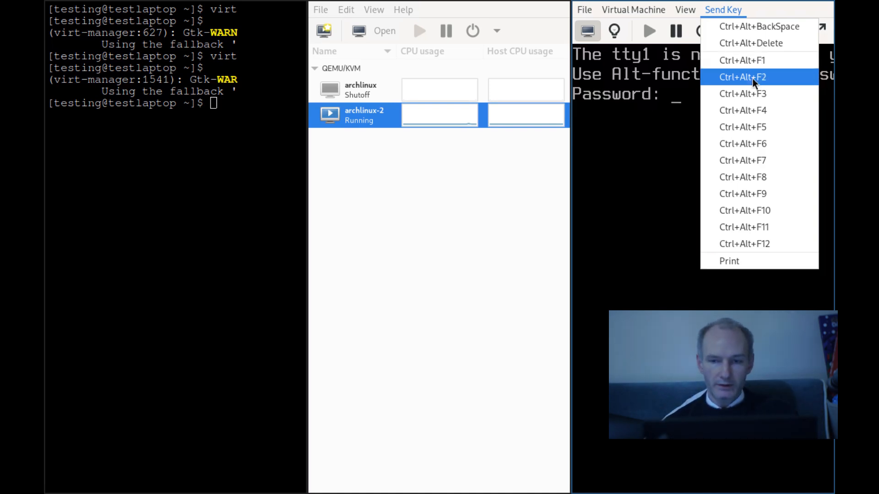
{"action": "left_click", "coordinate": [743, 76]}
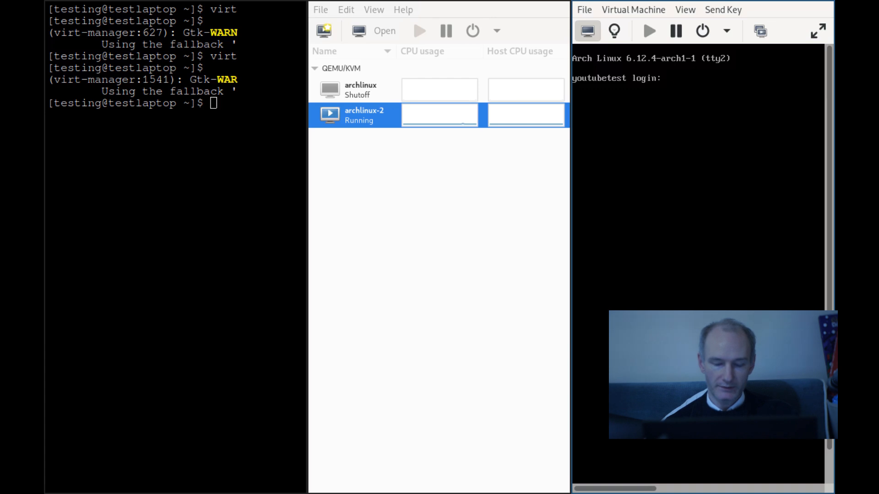
{"action": "type", "text": "youtue"}
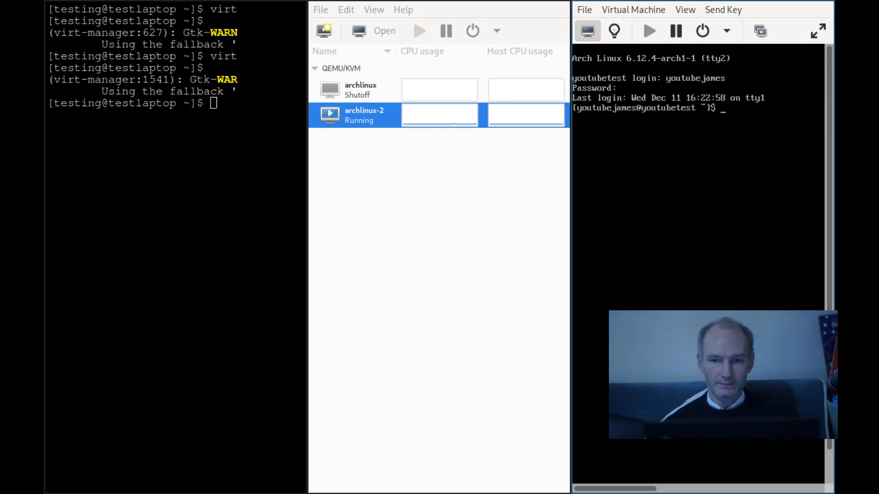
{"action": "left_click", "coordinate": [722, 10]}
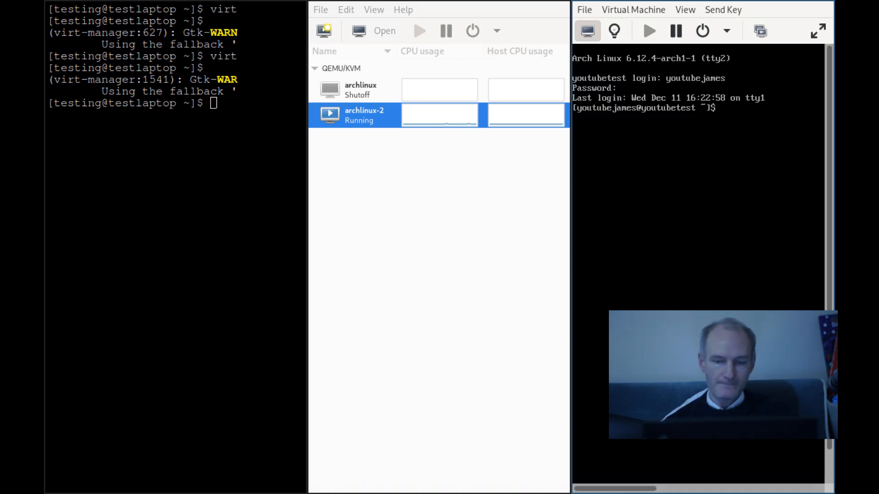
{"action": "left_click", "coordinate": [818, 30]}
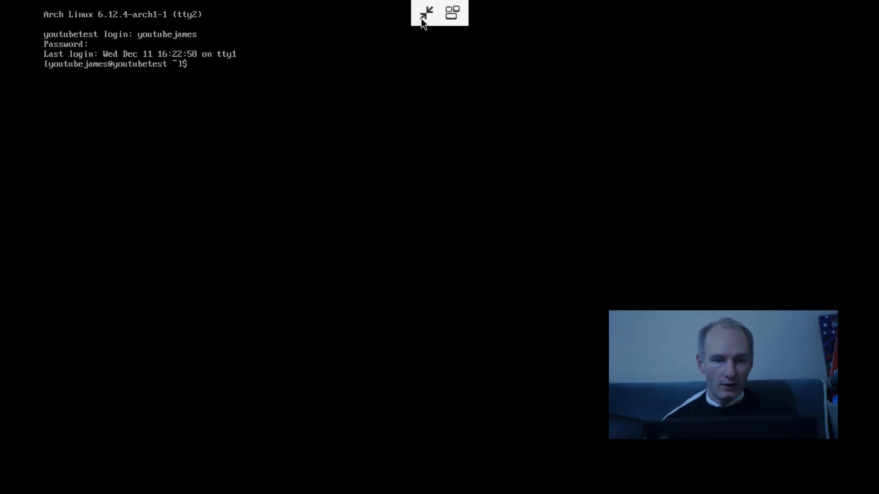
Step: Send Ctrl+Alt+F1 to return to the first console and toggle the full-screen view
{"action": "left_click", "coordinate": [723, 10]}
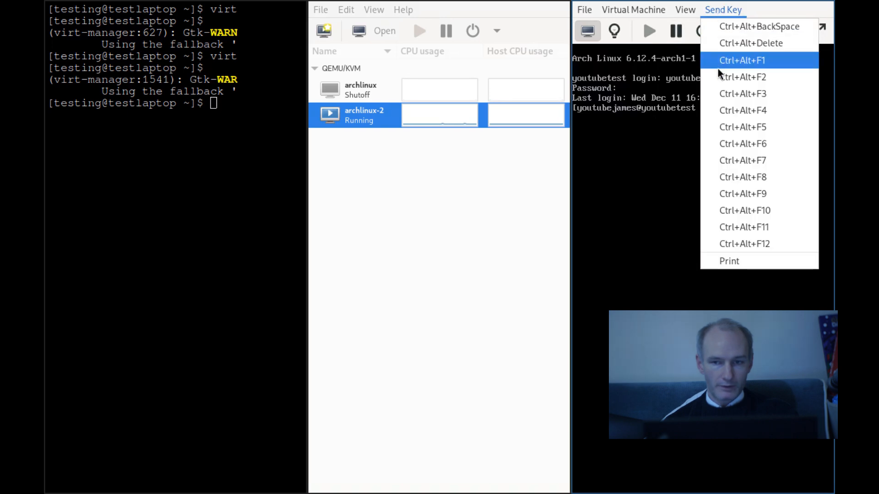
{"action": "left_click", "coordinate": [742, 60]}
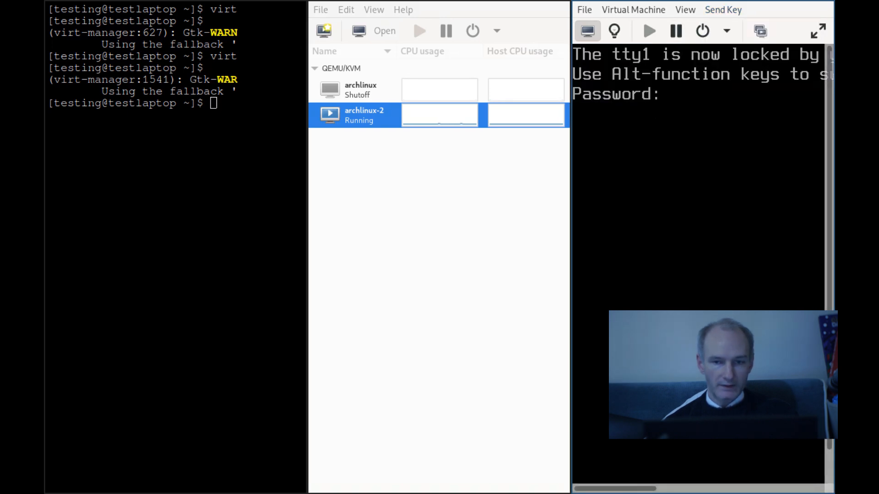
{"action": "left_click", "coordinate": [818, 31]}
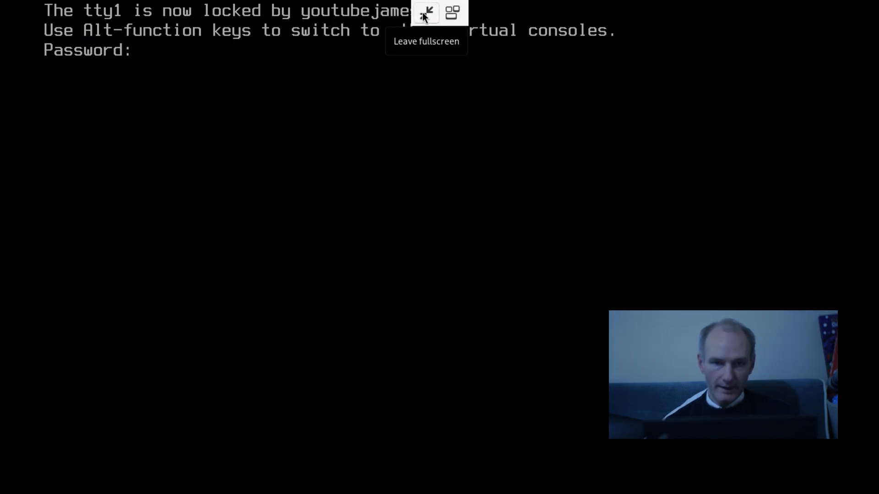
{"action": "left_click", "coordinate": [425, 13]}
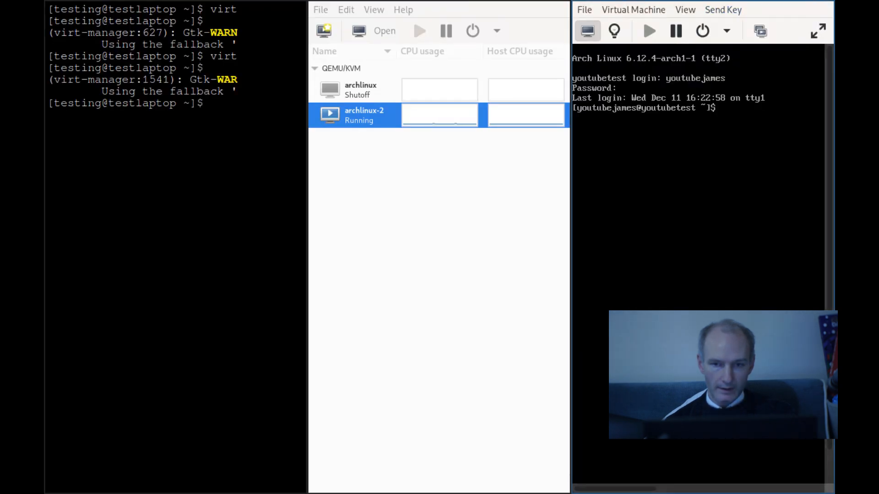
Step: Create test.txt with touch and write 'This file is not modified!' in it with vim
{"action": "type", "text": "ls"}
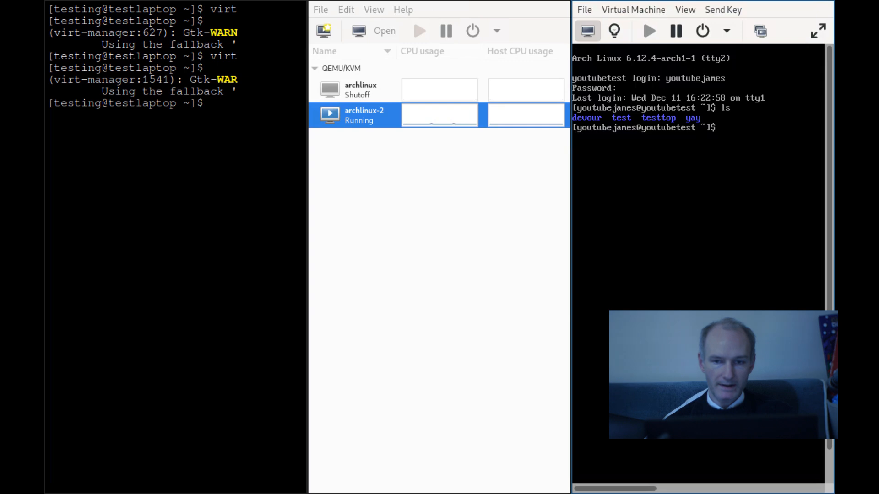
{"action": "type", "text": "touch tex"}
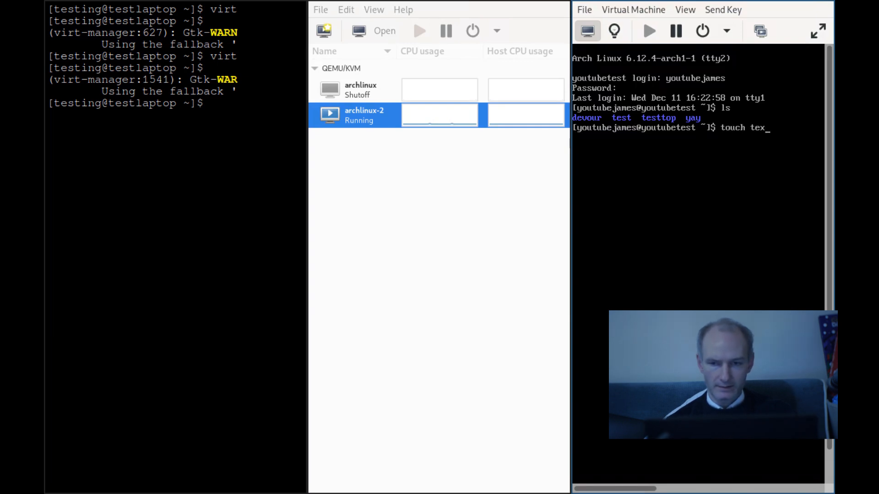
{"action": "type", "text": "t.txt"}
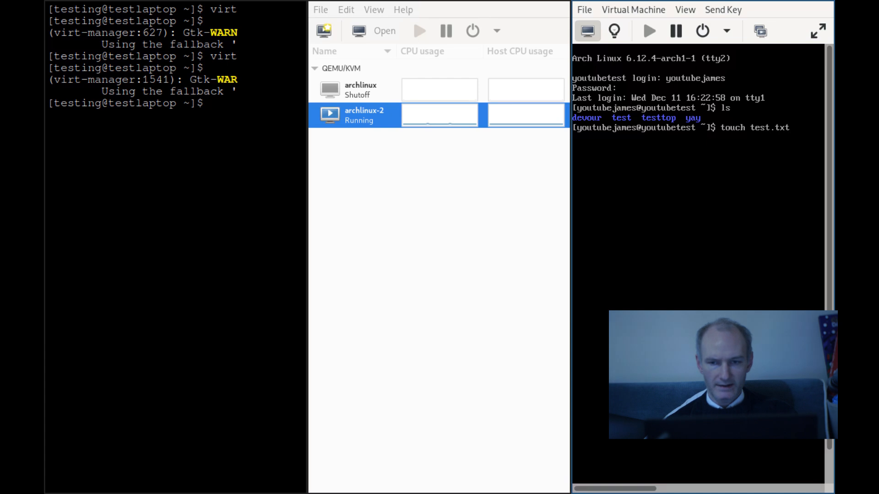
{"action": "type", "text": "vim te"}
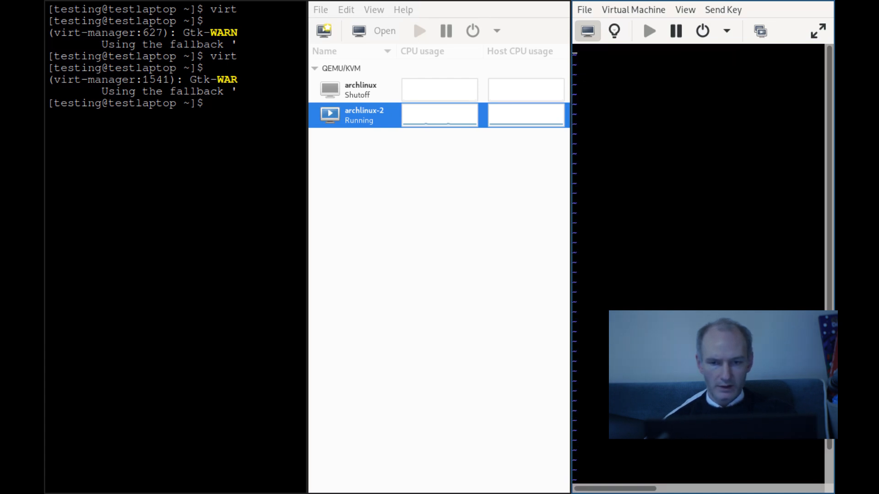
{"action": "type", "text": "This"}
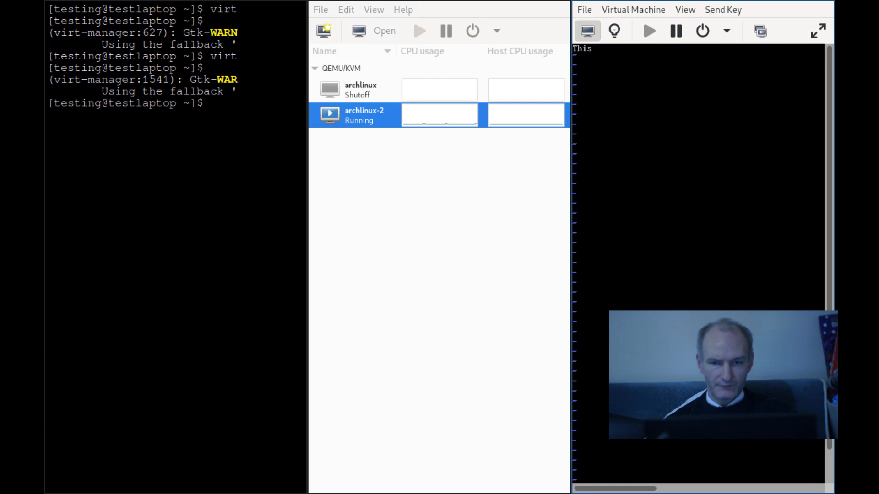
{"action": "type", "text": "file is not modified"}
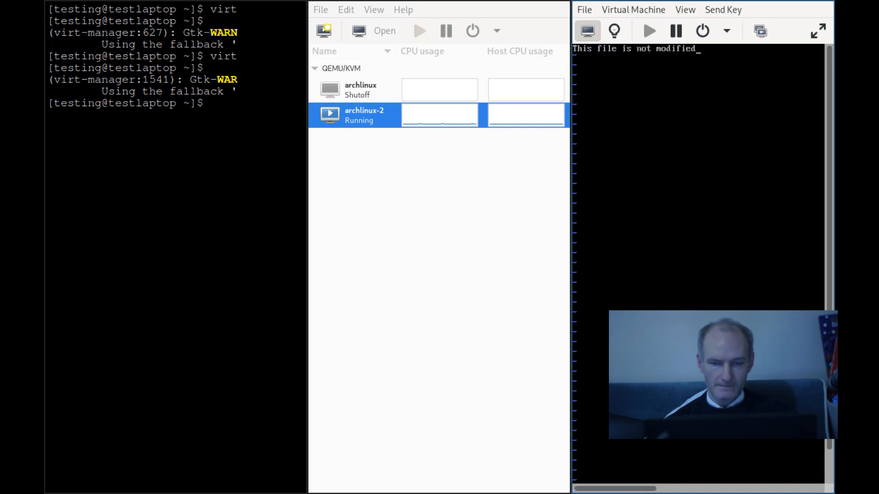
{"action": "type", "text": "!"}
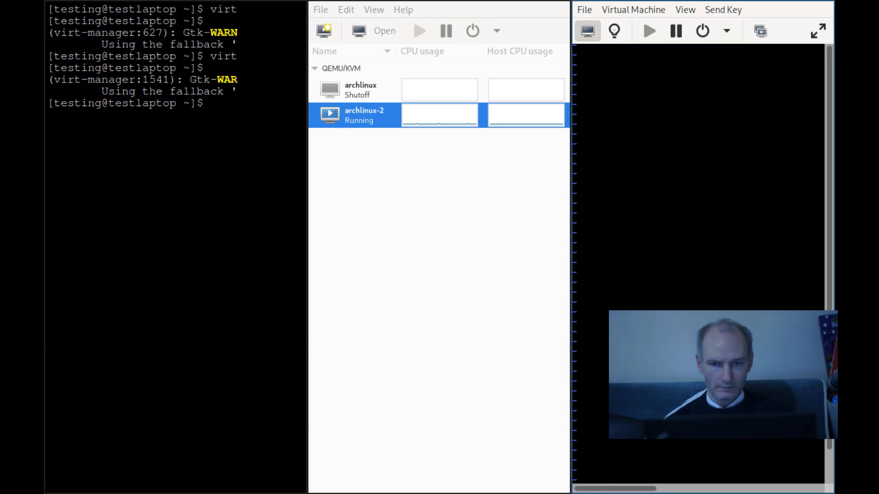
{"action": "left_click", "coordinate": [818, 30]}
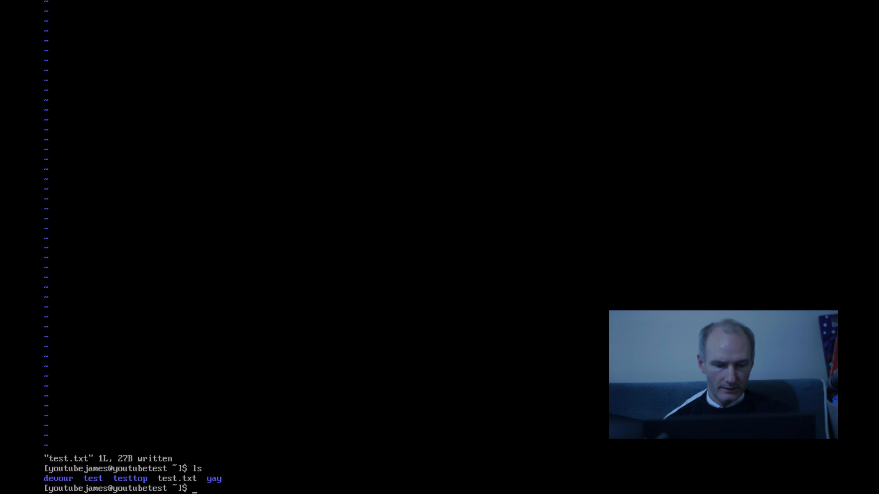
Step: Print test.txt with cat, then apply the ter-132b console font with setfont
{"action": "type", "text": "echo"}
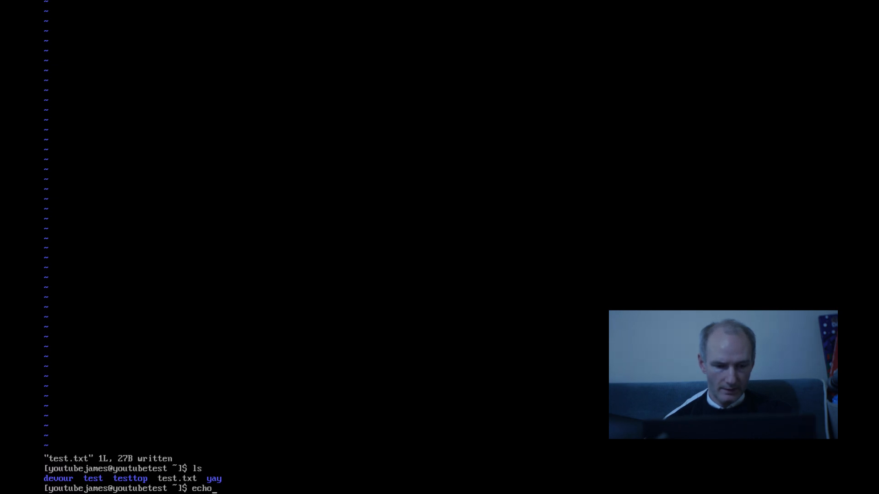
{"action": "type", "text": "cat"}
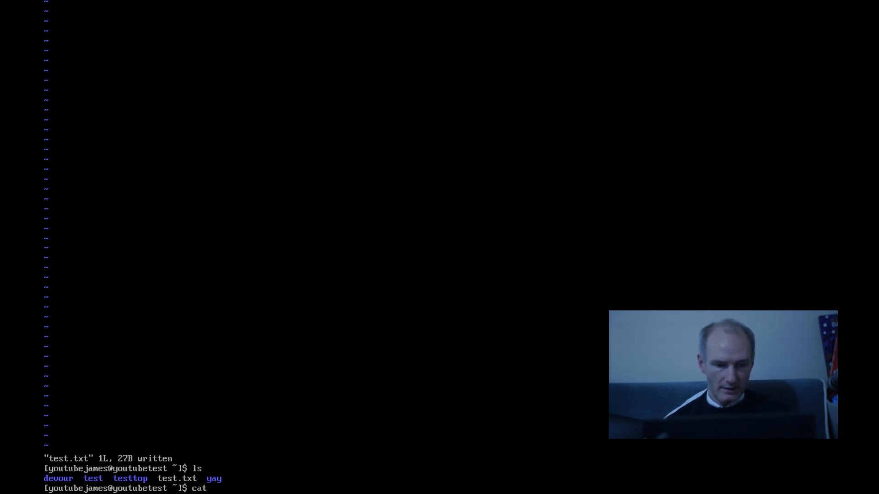
{"action": "type", "text": "test.tx"}
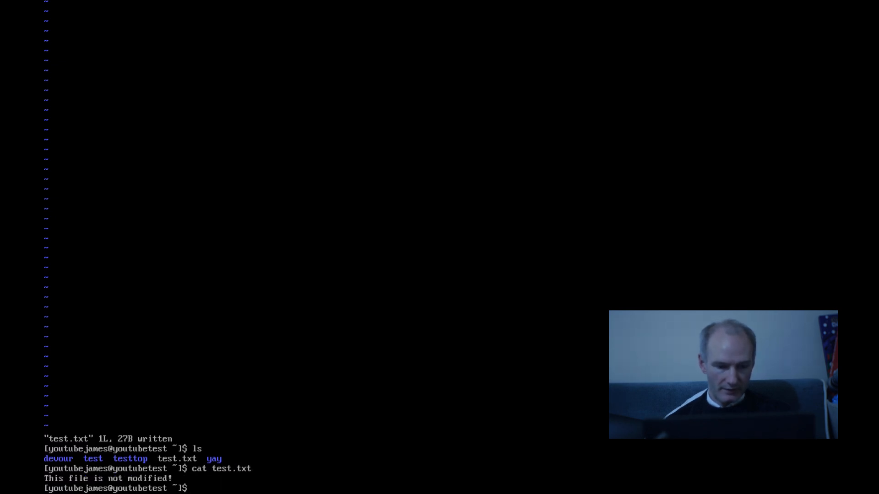
{"action": "type", "text": "ter-132b"}
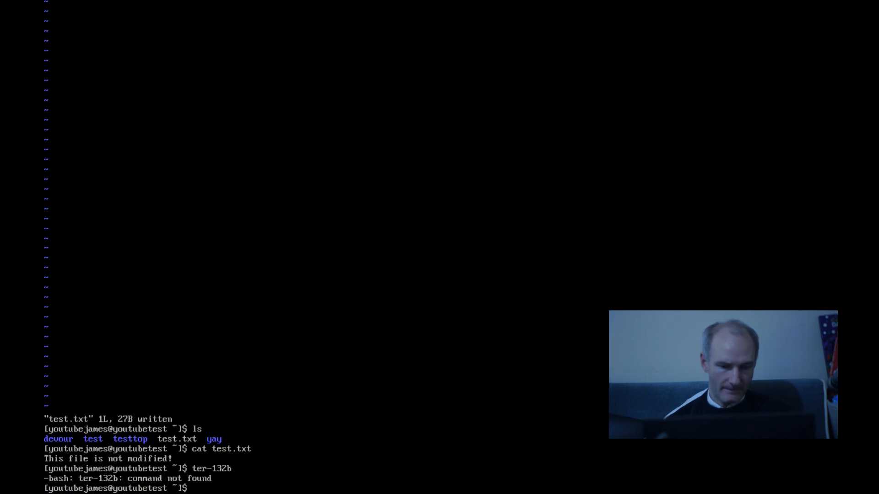
{"action": "type", "text": "setfont"}
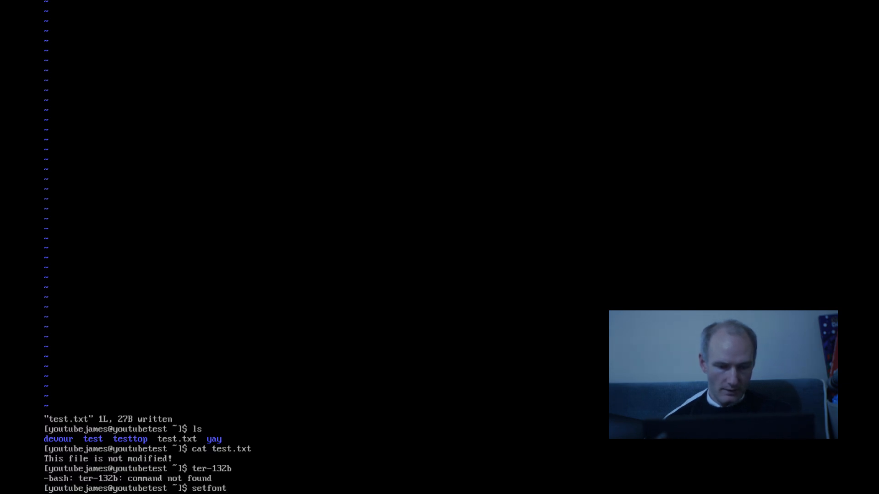
{"action": "type", "text": "ter-1"}
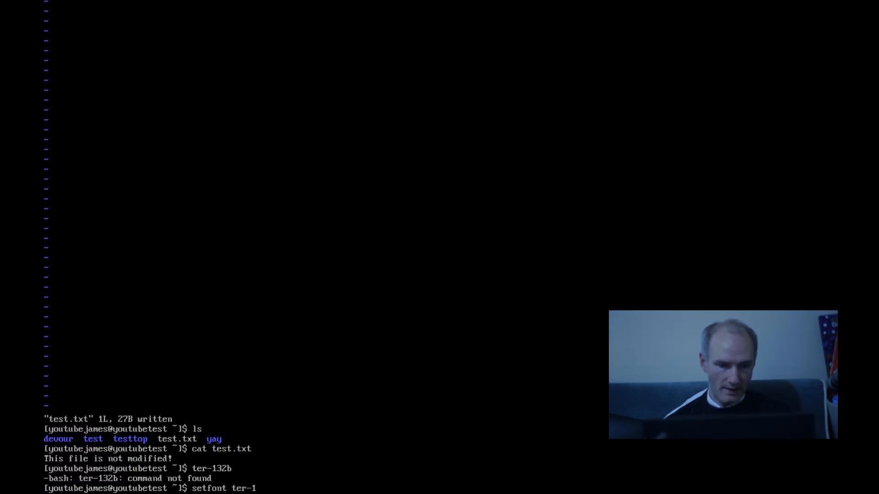
{"action": "type", "text": "32b"}
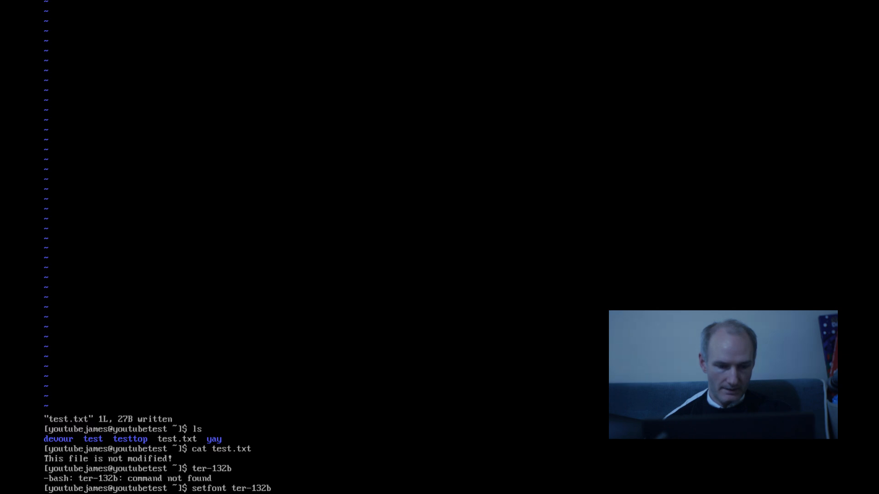
{"action": "key", "text": "Return"}
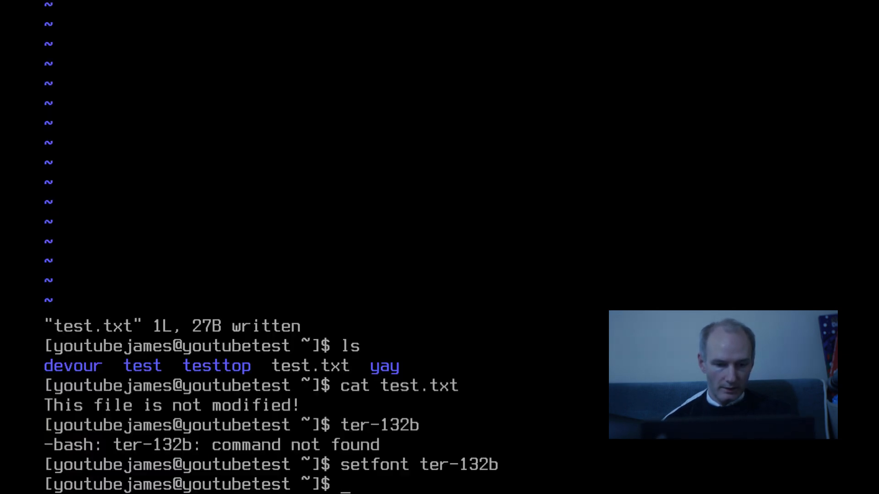
Step: Print test.txt again in the larger font and clear the console
{"action": "type", "text": "cat test"}
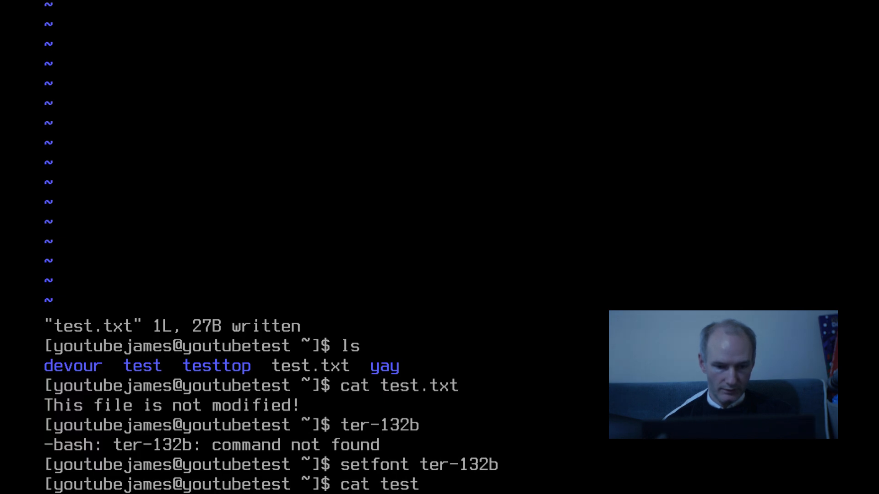
{"action": "key", "text": "Return"}
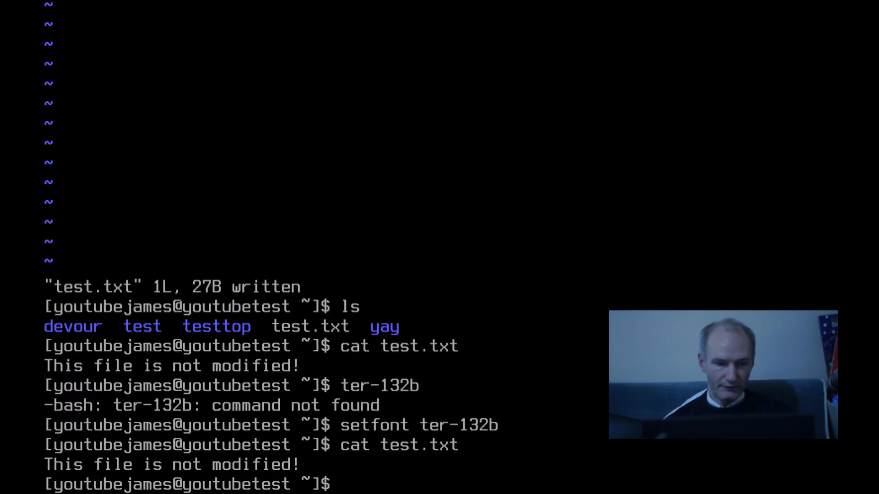
{"action": "type", "text": "clear"}
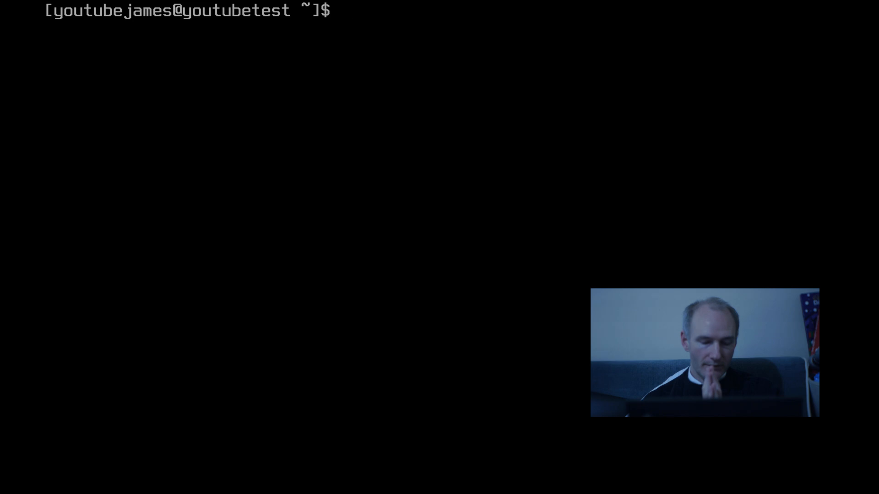
Step: Type start at the console and leave the full-screen console view
{"action": "type", "text": "start"}
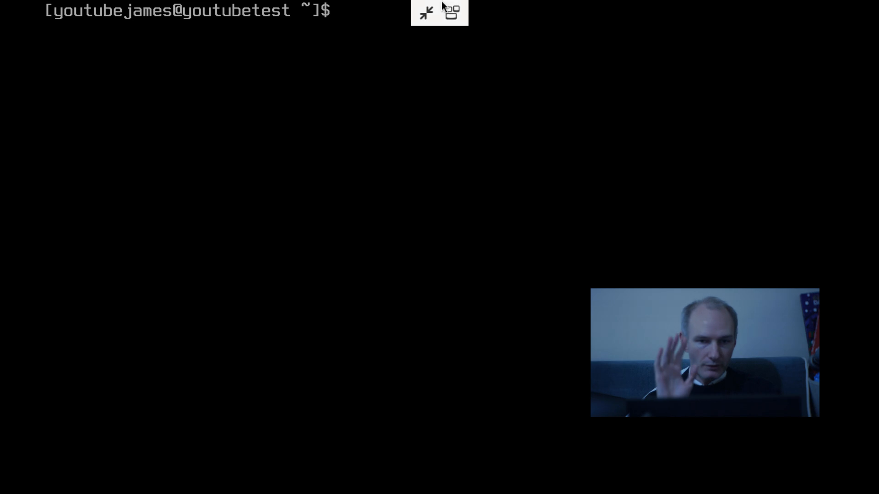
{"action": "left_click", "coordinate": [723, 9]}
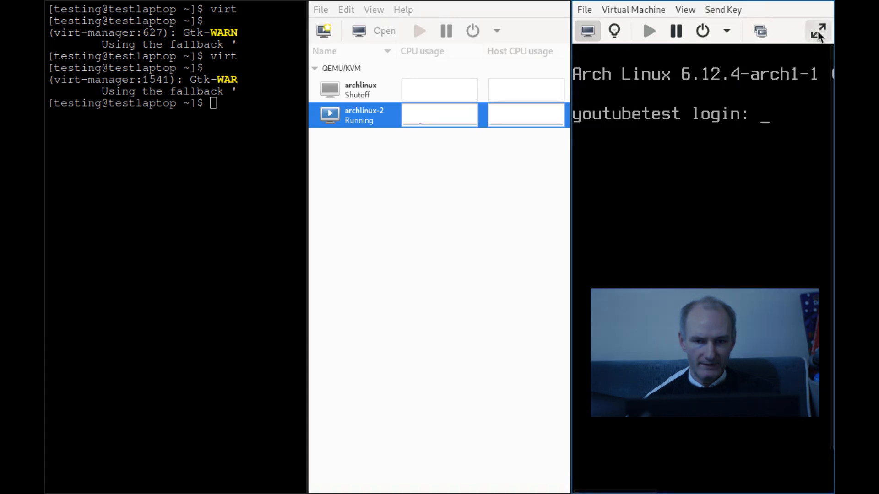
Step: Go full screen and send Ctrl+Alt+F2 to switch the VM to its second virtual console
{"action": "left_click", "coordinate": [818, 30]}
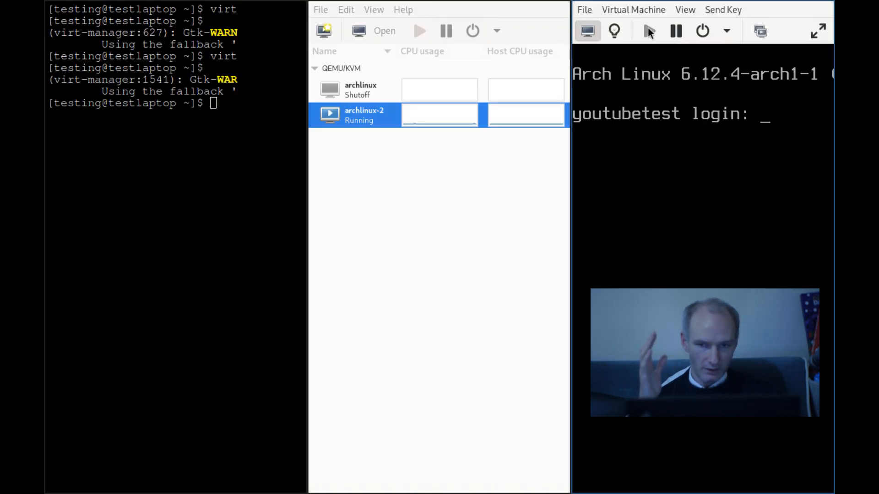
{"action": "left_click", "coordinate": [723, 9]}
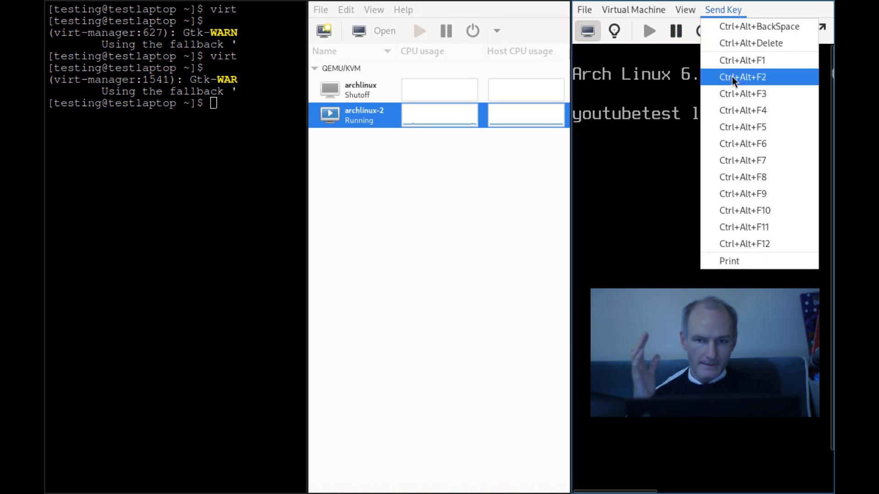
{"action": "left_click", "coordinate": [742, 77]}
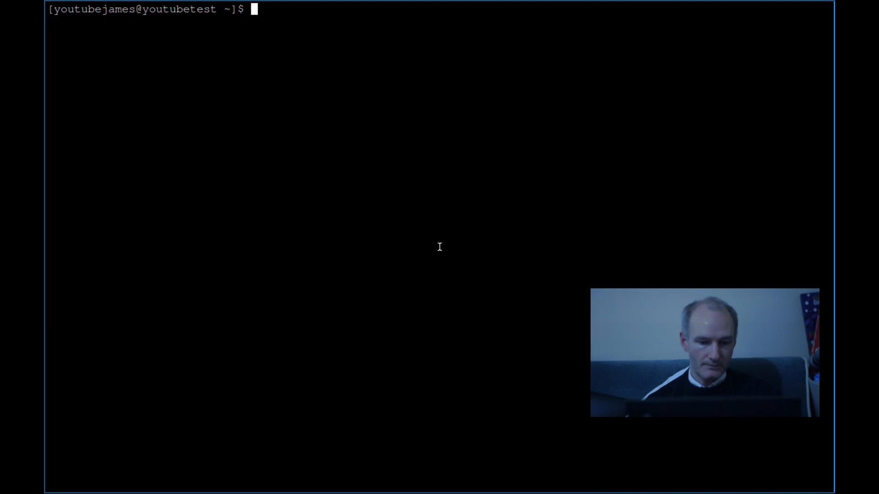
Step: Check the terminal with tty, run sudo pacman -S i3lock and answer n at the reinstall prompt
{"action": "type", "text": "tty"}
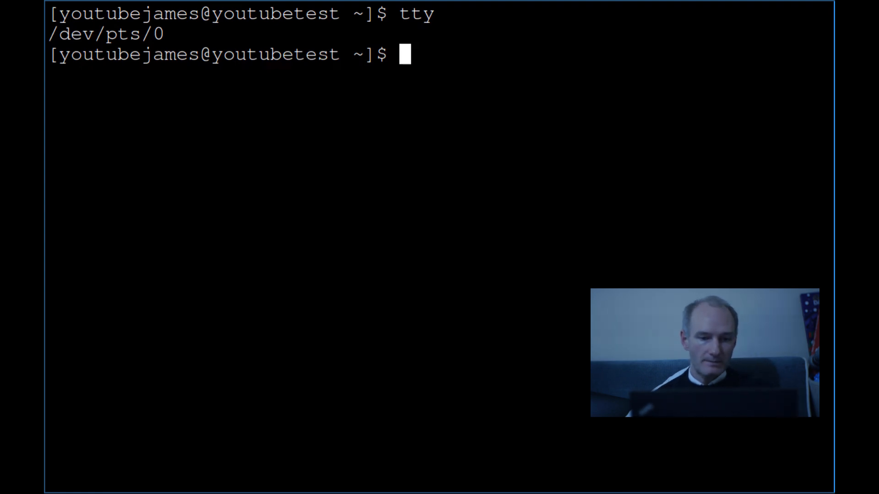
{"action": "type", "text": "sudo pacm"}
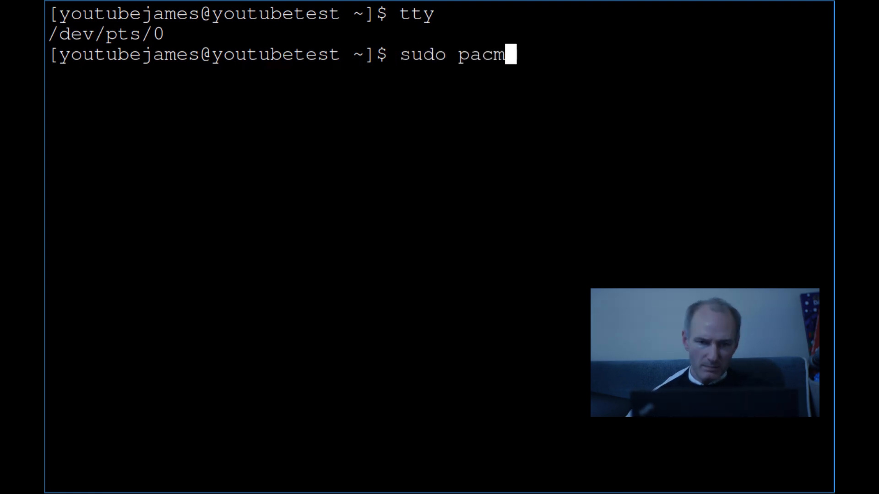
{"action": "type", "text": "an -Syu"}
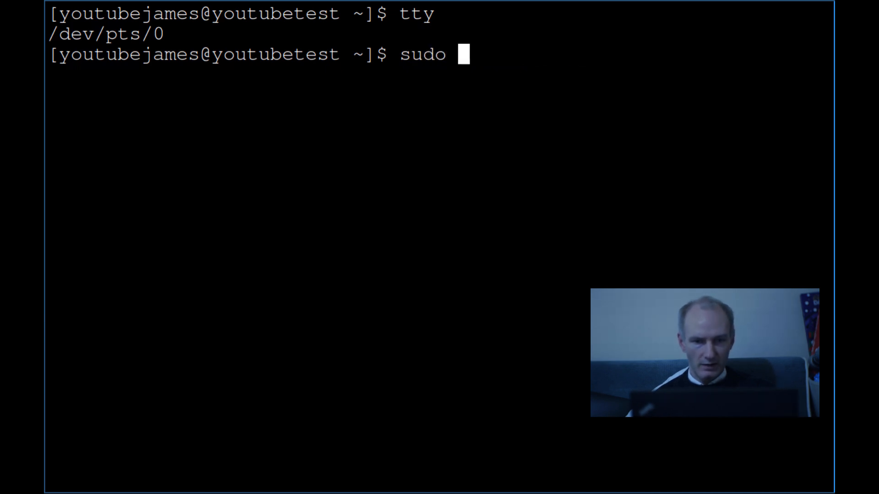
{"action": "type", "text": "pacman"}
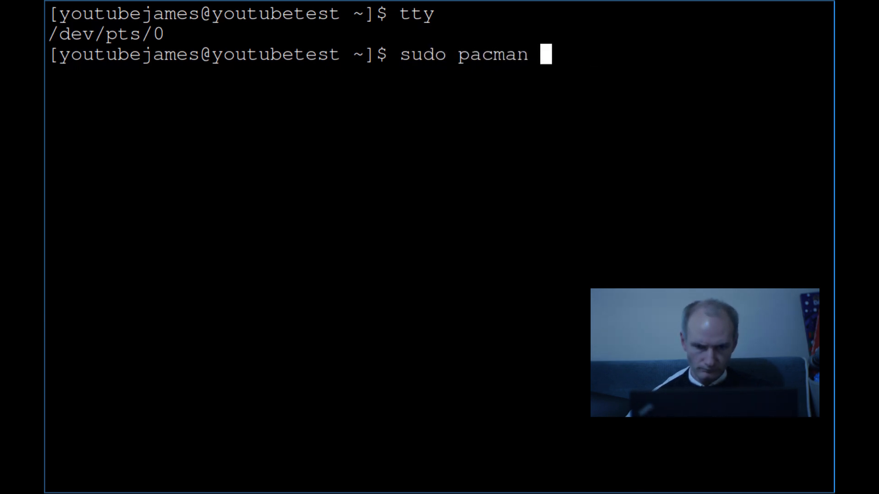
{"action": "type", "text": "-S i3lock"}
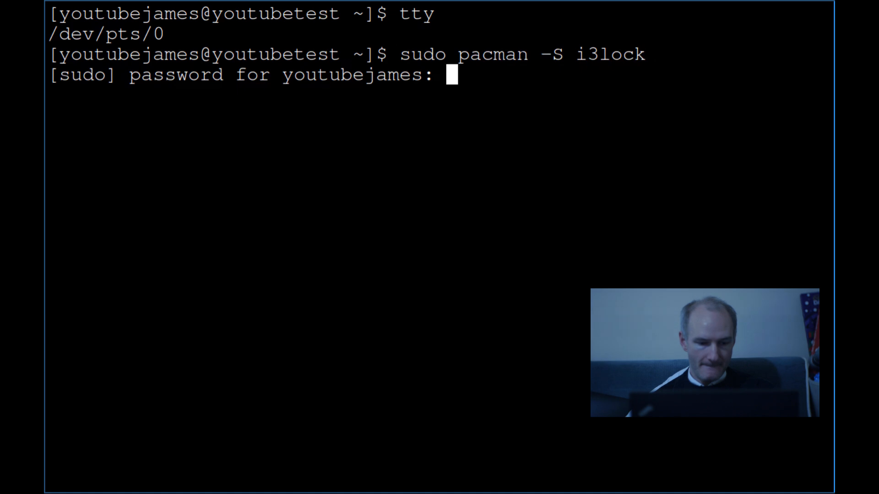
{"action": "key", "text": "Enter"}
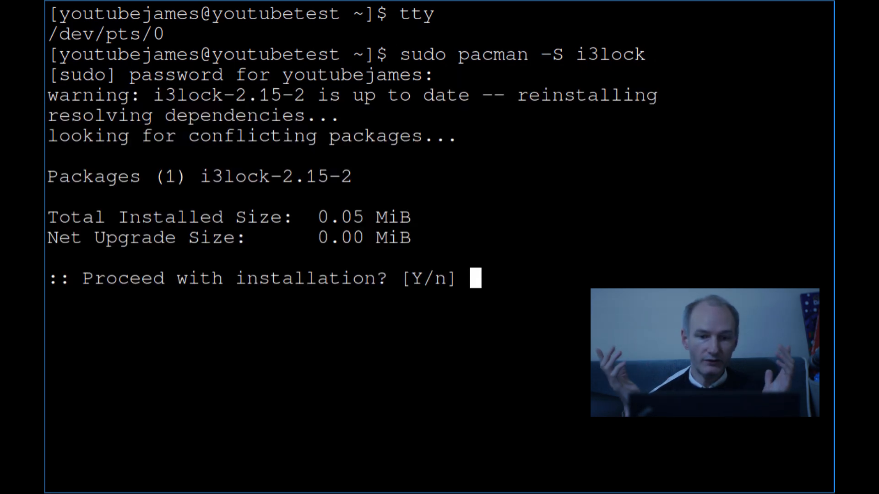
{"action": "type", "text": "n"}
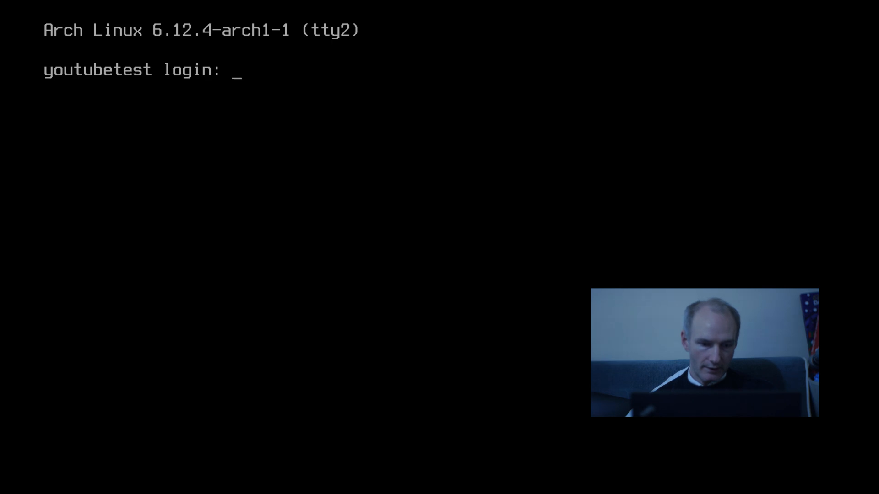
Step: Log in on tty2 as youtubejames and begin typing a chvt command
{"action": "type", "text": "youtub"}
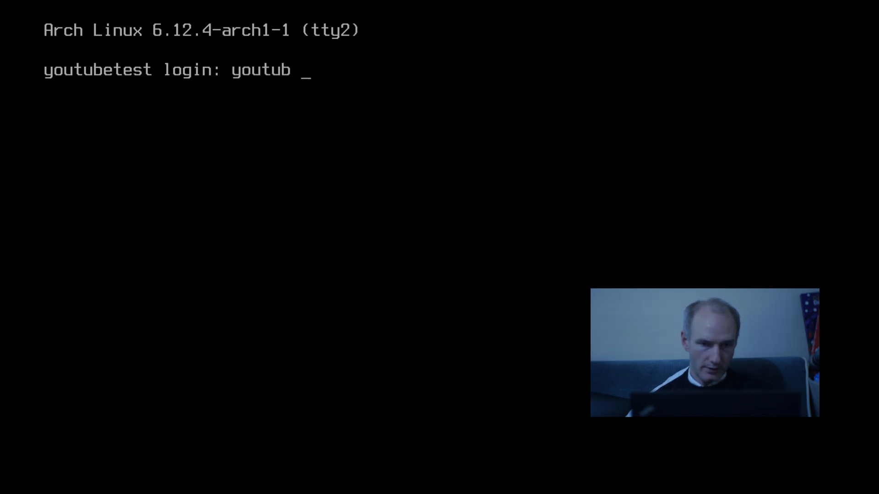
{"action": "type", "text": "ejames"}
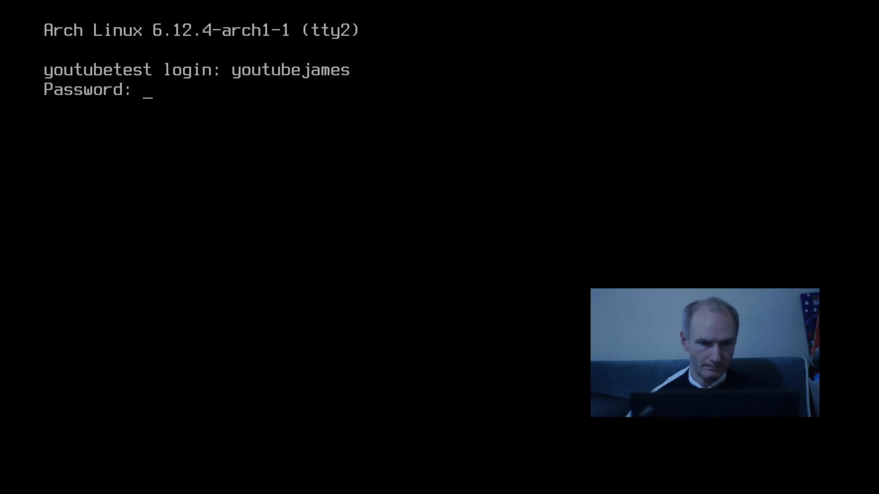
{"action": "key", "text": "Return"}
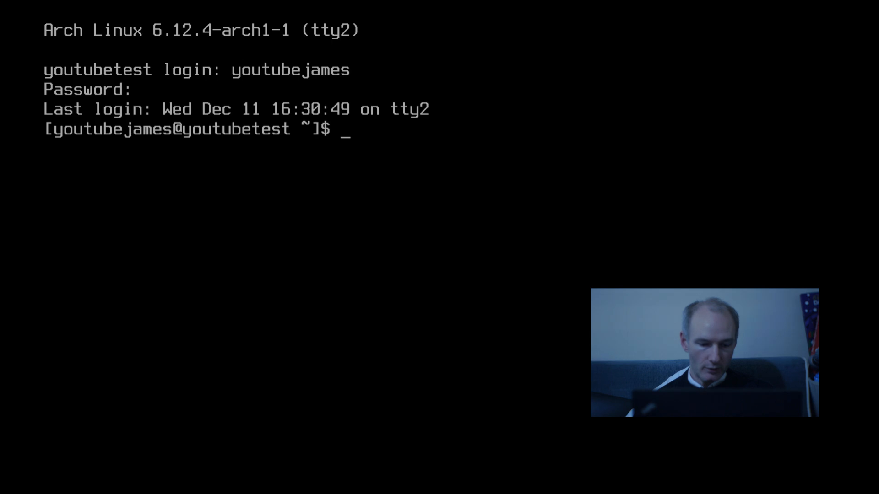
{"action": "type", "text": "chvt"}
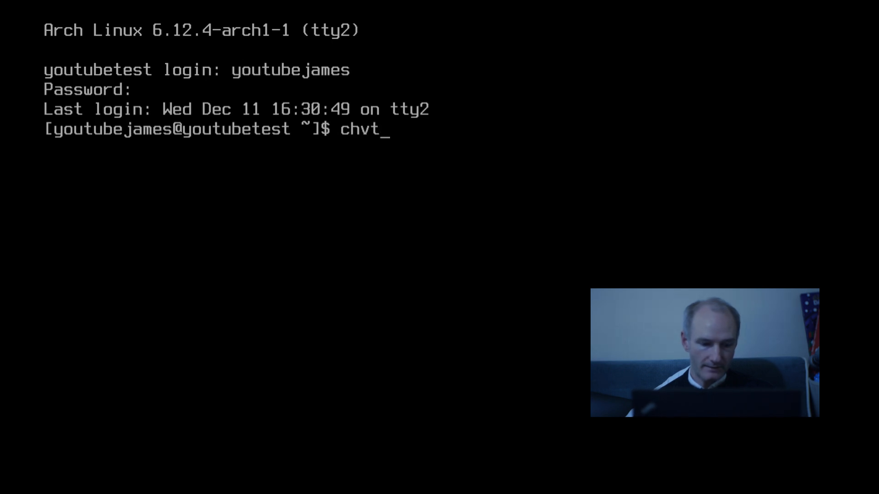
Step: Switch the guest to the i3 graphical session with chvt 1 and run i3lock there
{"action": "key", "text": "Return"}
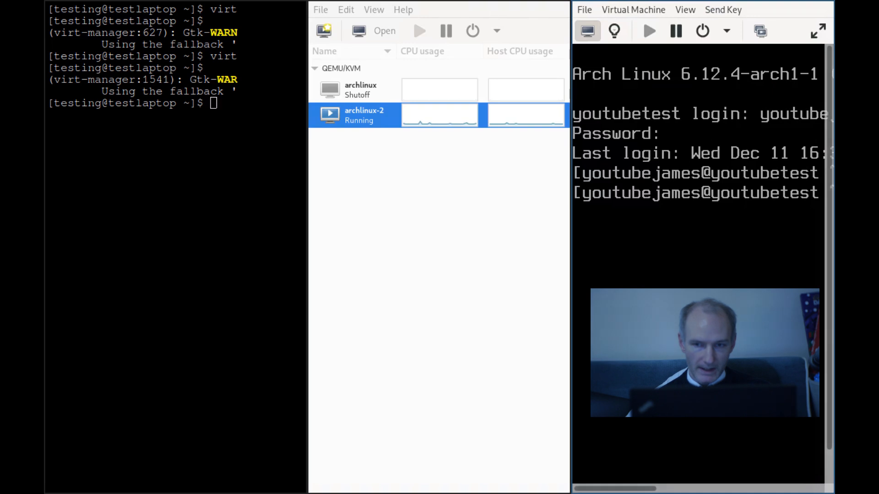
{"action": "left_click", "coordinate": [818, 30]}
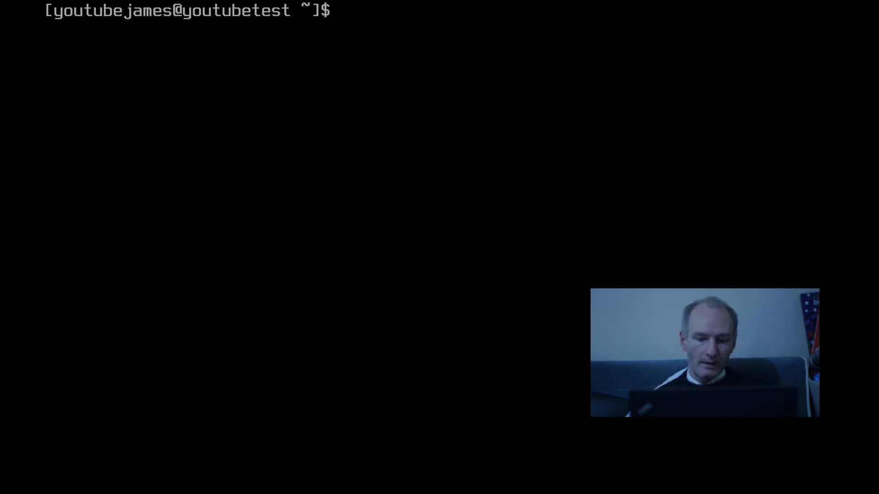
{"action": "type", "text": "chvt"}
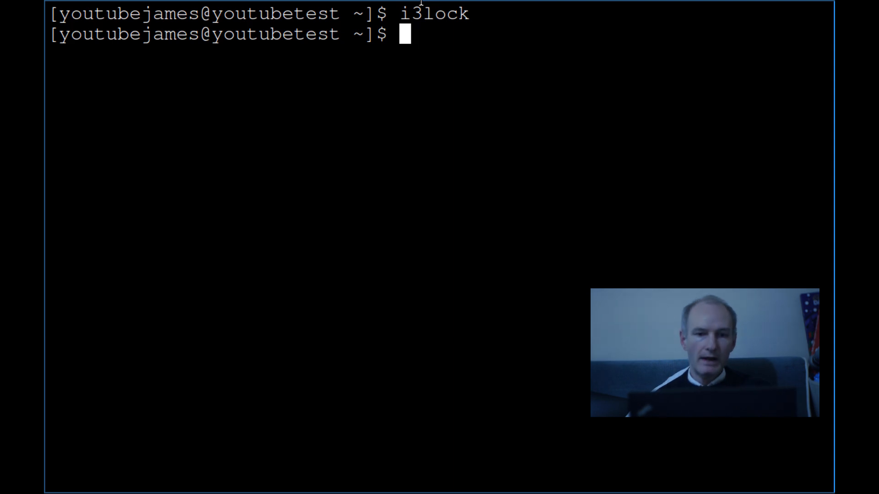
Step: Lock the i3 session with i3lock, then return to the tty2 text console
{"action": "type", "text": "i3loc"}
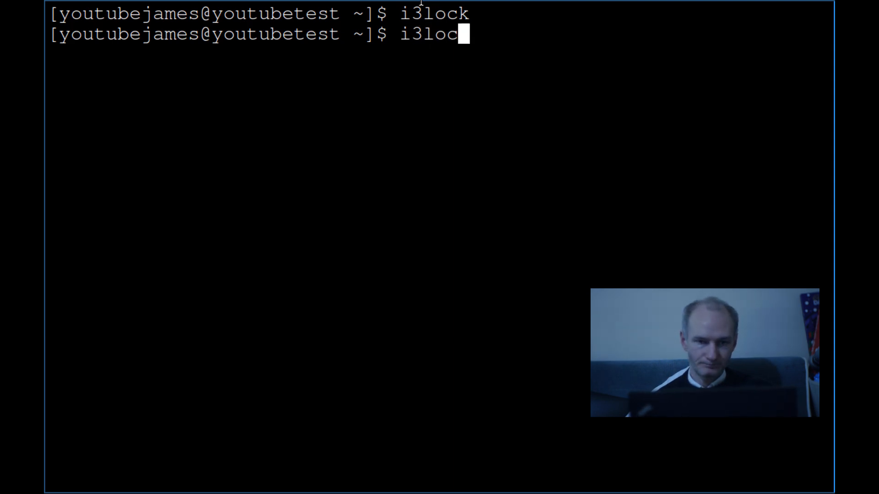
{"action": "key", "text": "Return"}
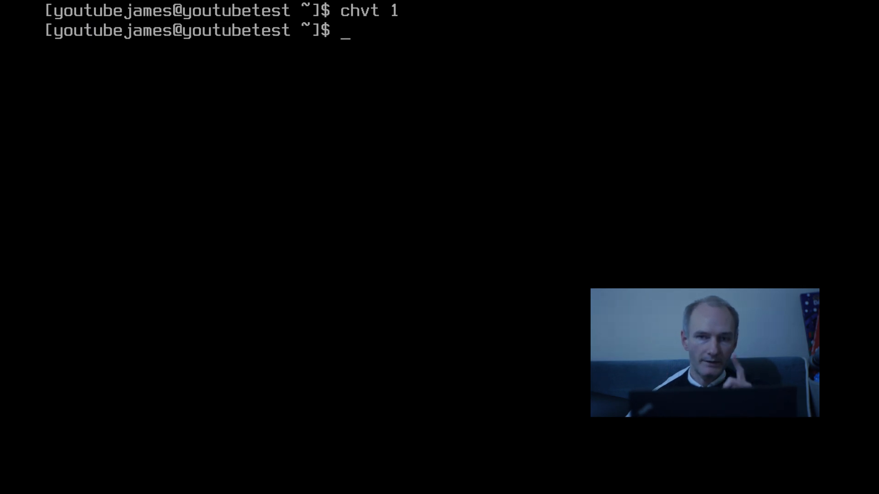
Step: List the home folder, then write "You've been hacked!" into test.txt with vim and save it
{"action": "type", "text": "ls"}
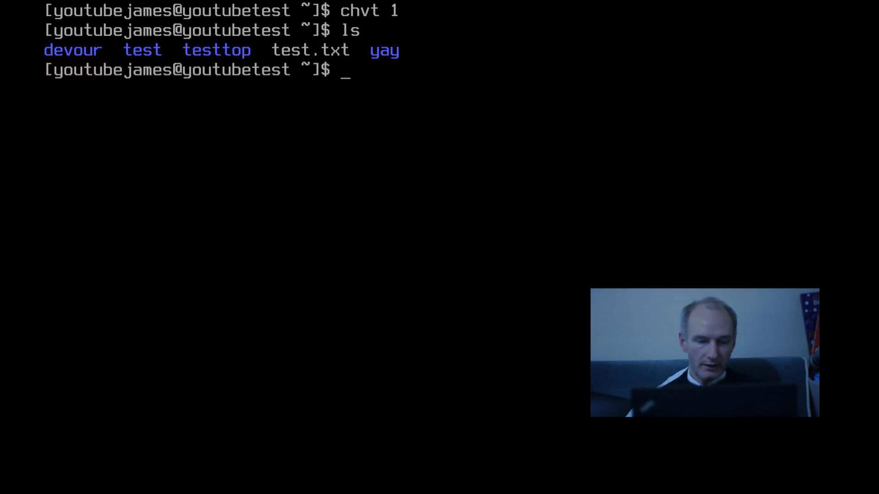
{"action": "type", "text": "vim test.txt"}
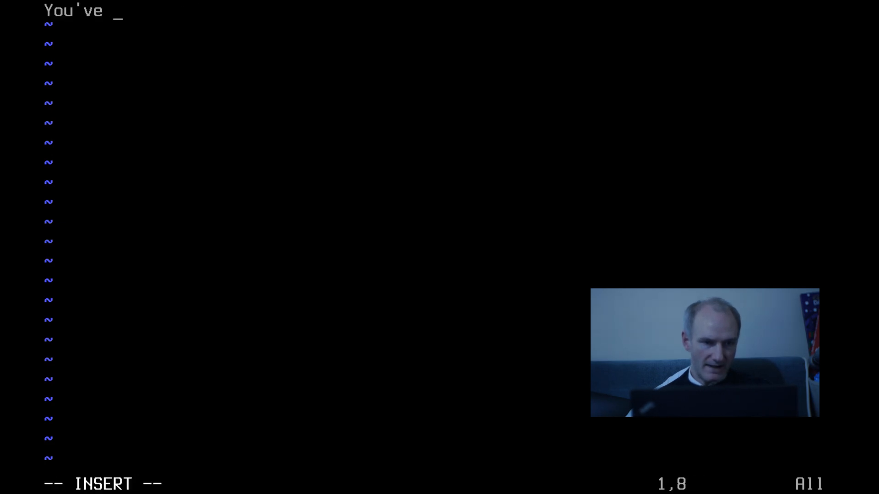
{"action": "type", "text": "been hacked!"}
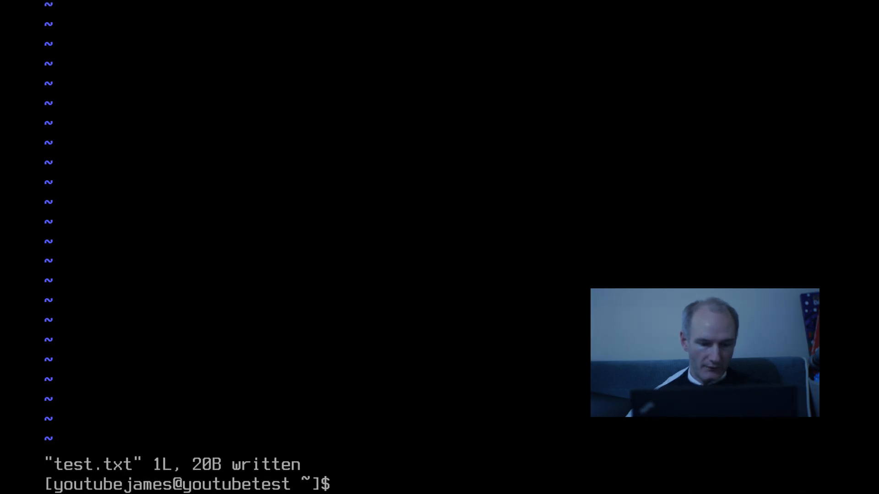
Step: Return to the i3lock screen with chvt 1 and unlock it, retrying after one wrong password
{"action": "type", "text": "ch"}
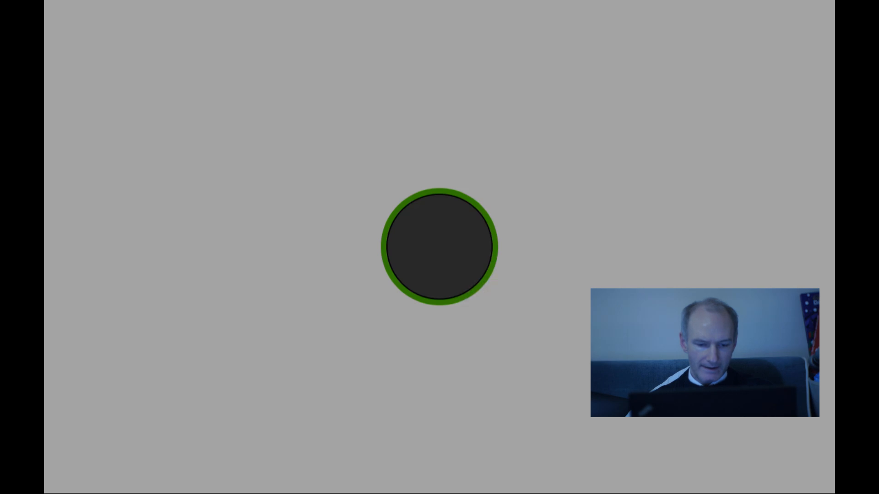
{"action": "left_click", "coordinate": [438, 248]}
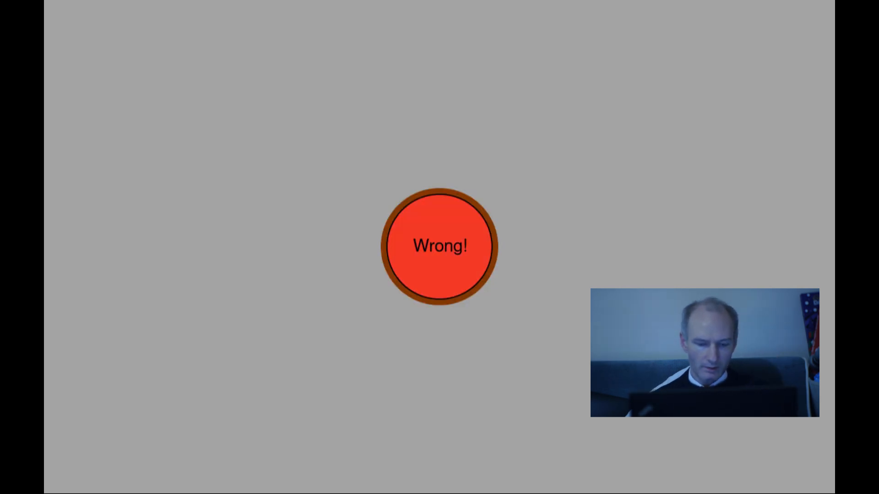
{"action": "left_click", "coordinate": [439, 245]}
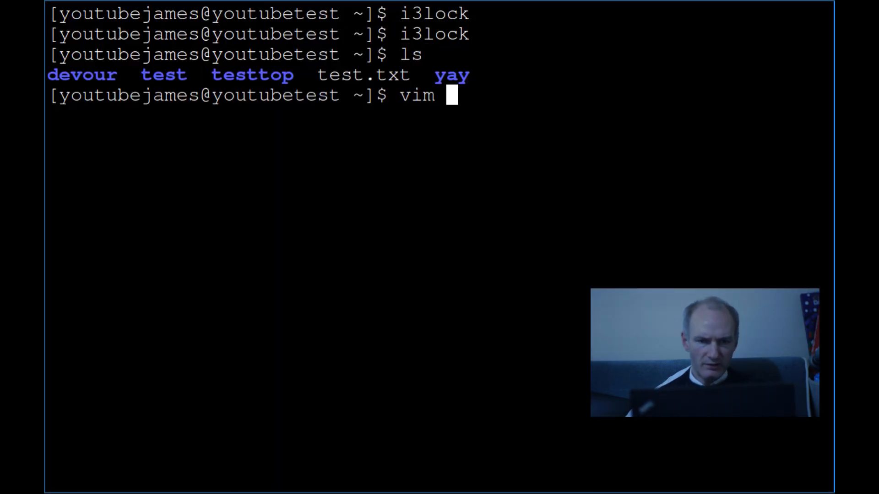
Step: View test.txt in vim in the i3 terminal, quit, and switch back to tty2
{"action": "type", "text": "test.txt"}
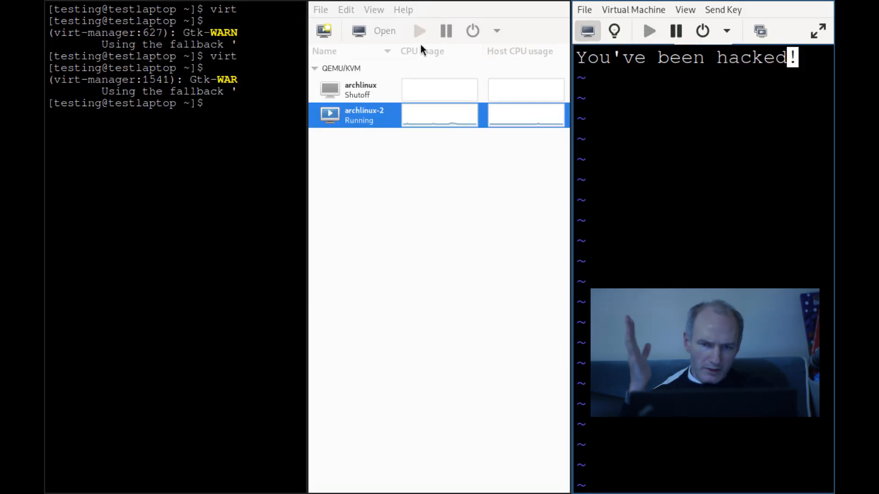
{"action": "left_click", "coordinate": [722, 10]}
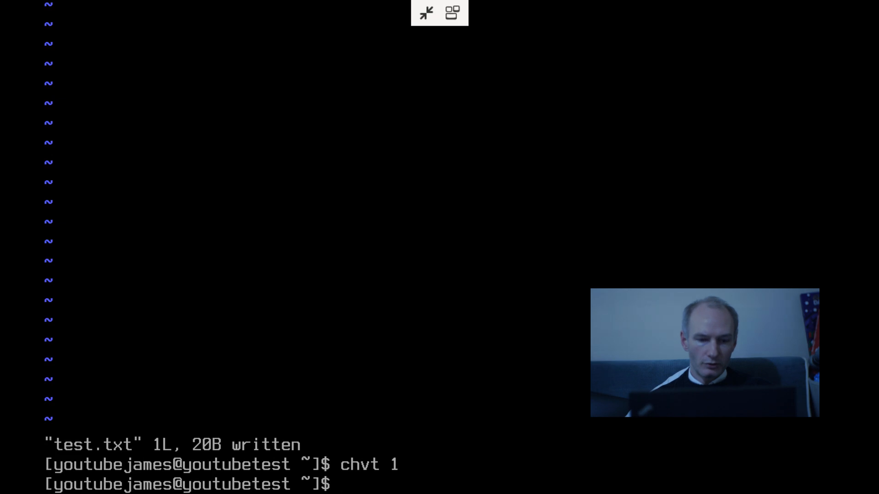
Step: Install the needed package with sudo pacman in the tty, then clear the screen
{"action": "type", "text": "sudo pacnan"}
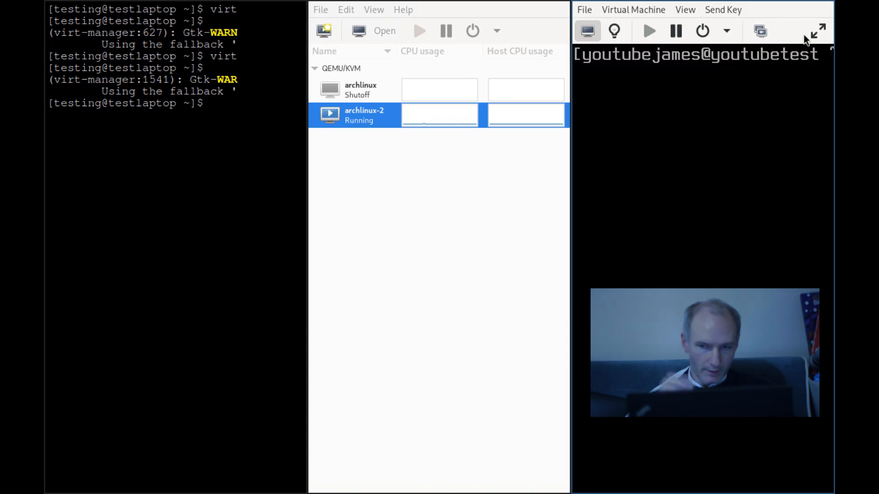
{"action": "mouse_move", "coordinate": [817, 31]}
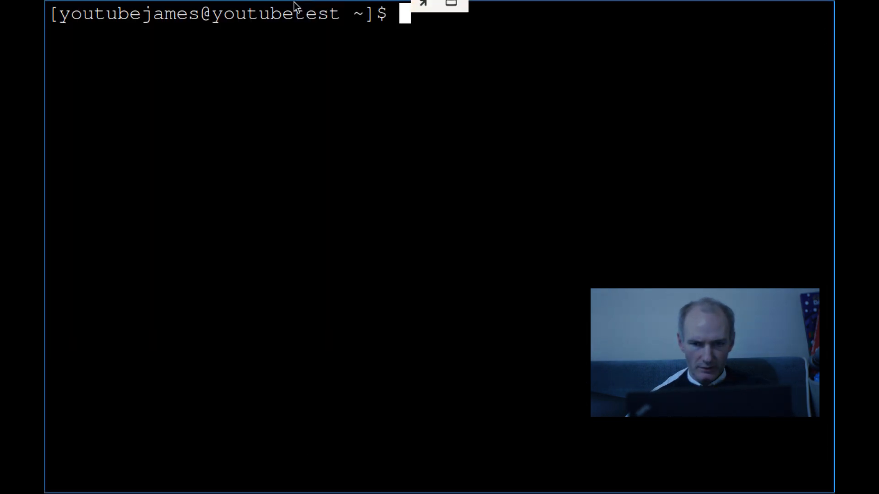
Step: Run tty in the i3 terminal (reports /dev/pts/0), start i3lock, and switch back to tty2
{"action": "type", "text": "tty"}
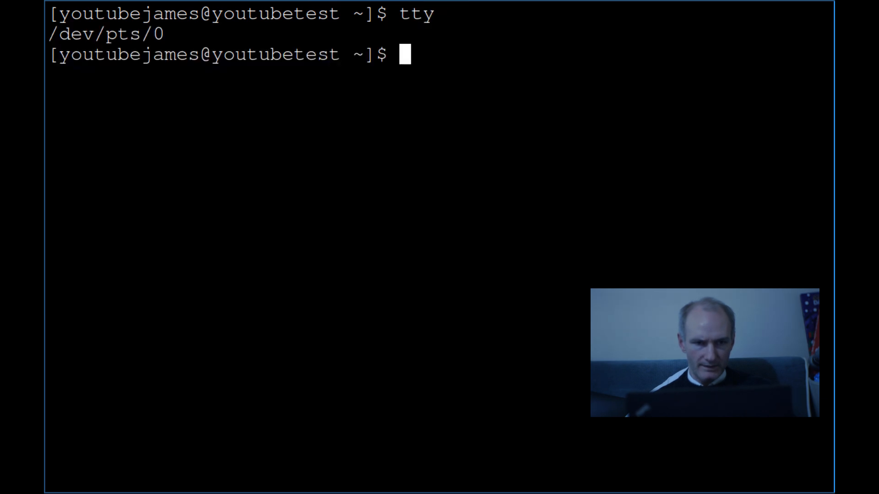
{"action": "mouse_move", "coordinate": [400, 85]}
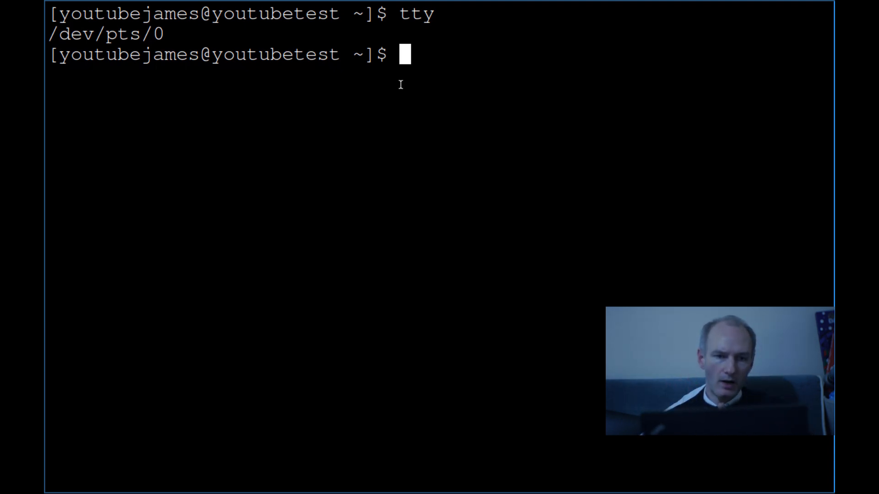
{"action": "type", "text": "i3lo"}
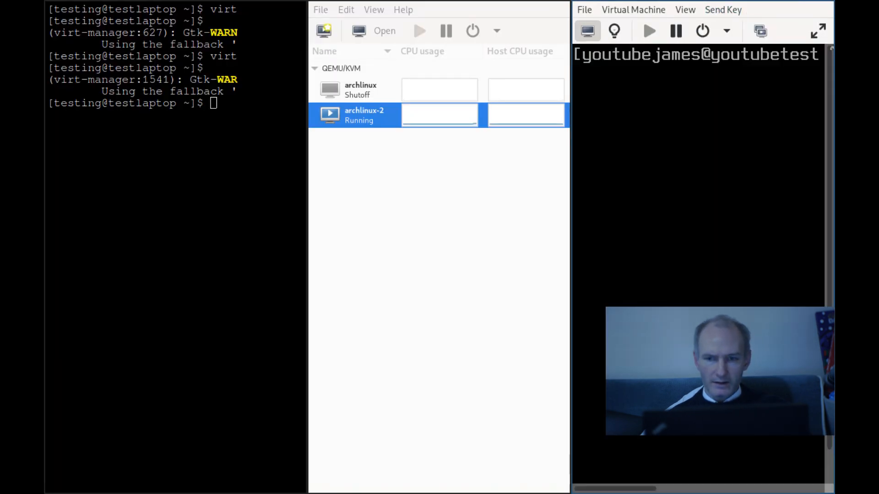
Step: Lock every console of the guest by running vlock -a on the text console
{"action": "left_click", "coordinate": [818, 31]}
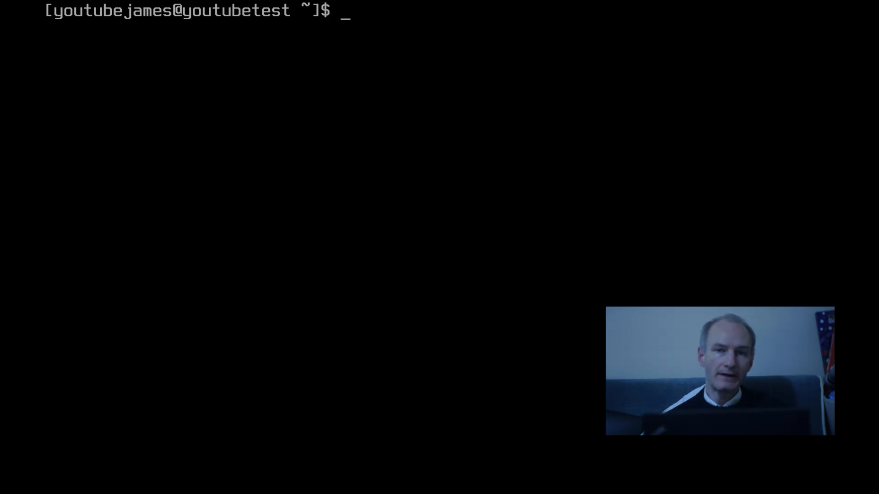
{"action": "type", "text": "vloc"}
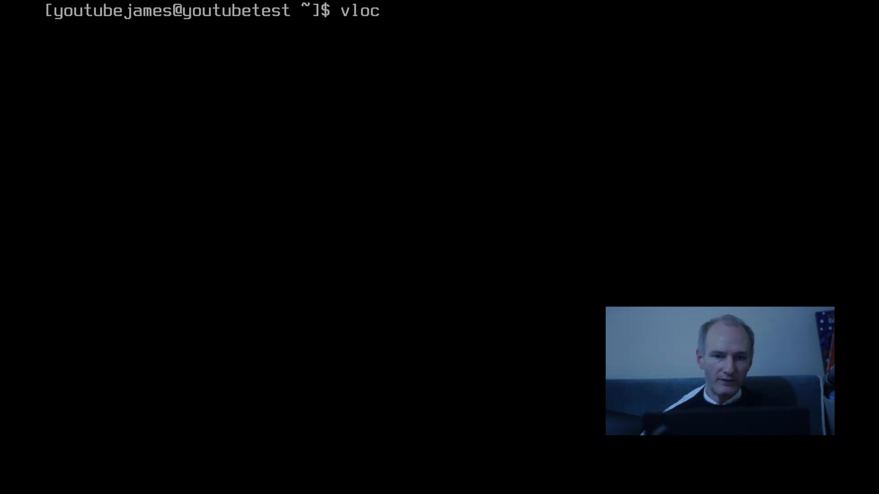
{"action": "type", "text": "k -a"}
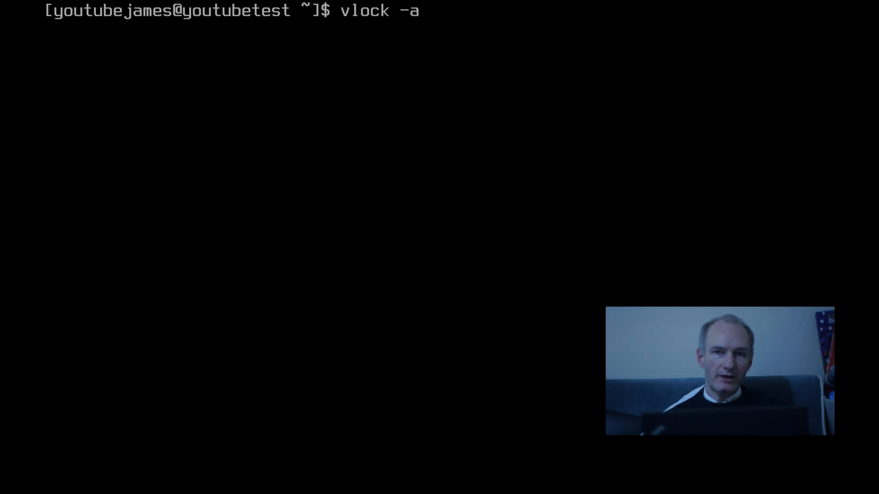
{"action": "key", "text": "Return"}
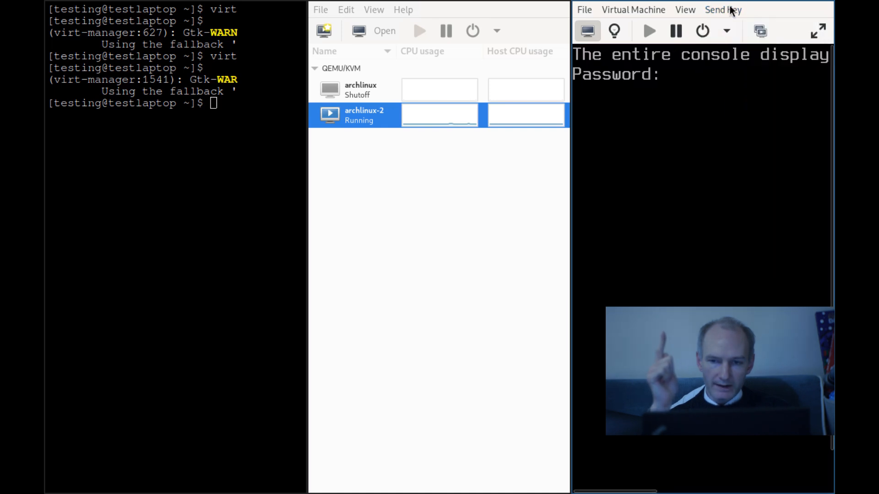
Step: Release the vlock console lock by entering the user password at its prompt
{"action": "left_click", "coordinate": [723, 9]}
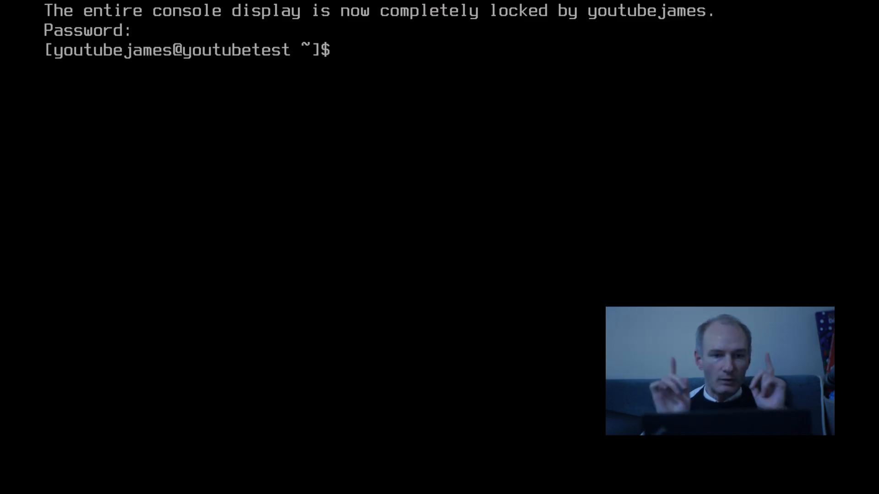
{"action": "type", "text": "chv"}
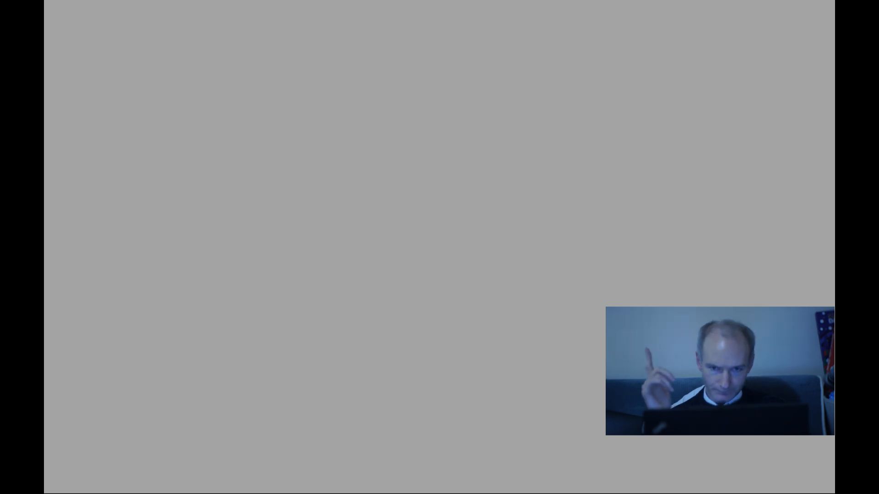
Step: Run vlock -a again so the entire console display is locked at a password prompt
{"action": "left_click", "coordinate": [723, 10]}
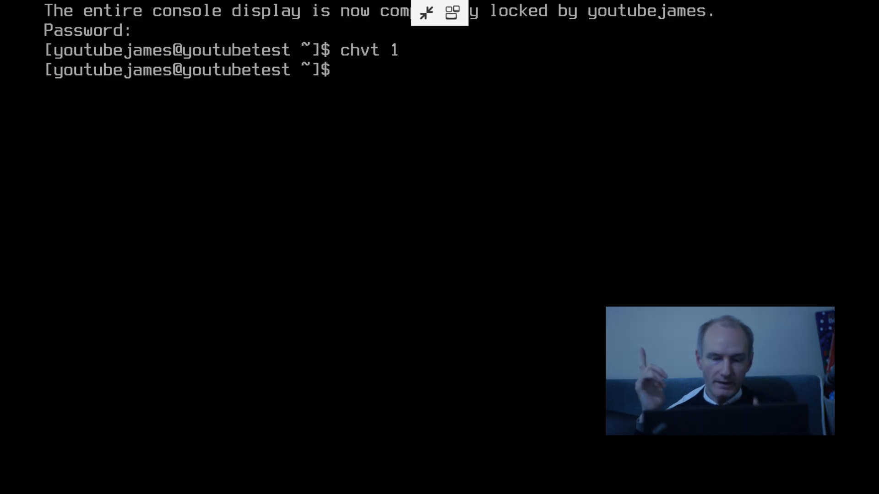
{"action": "type", "text": "vlock -"}
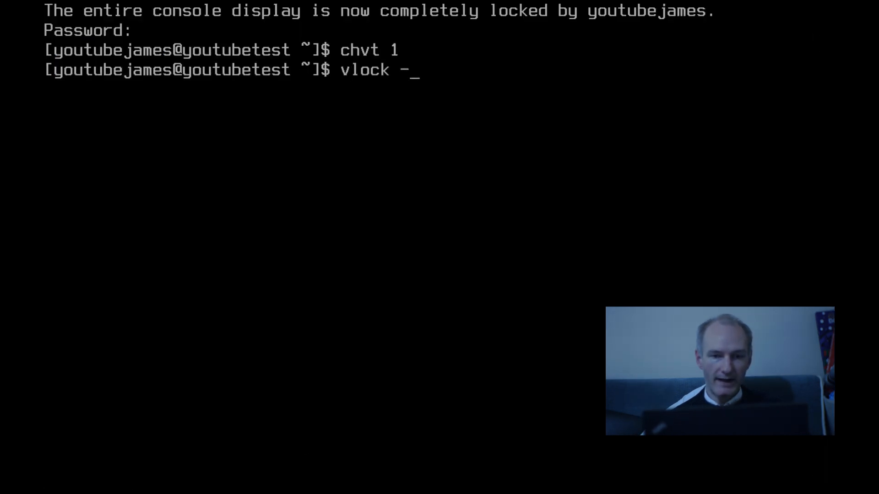
{"action": "key", "text": "Return"}
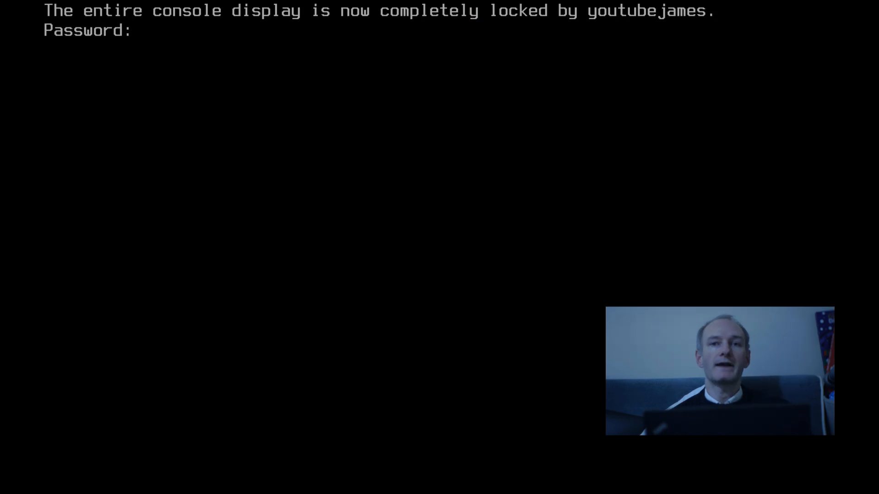